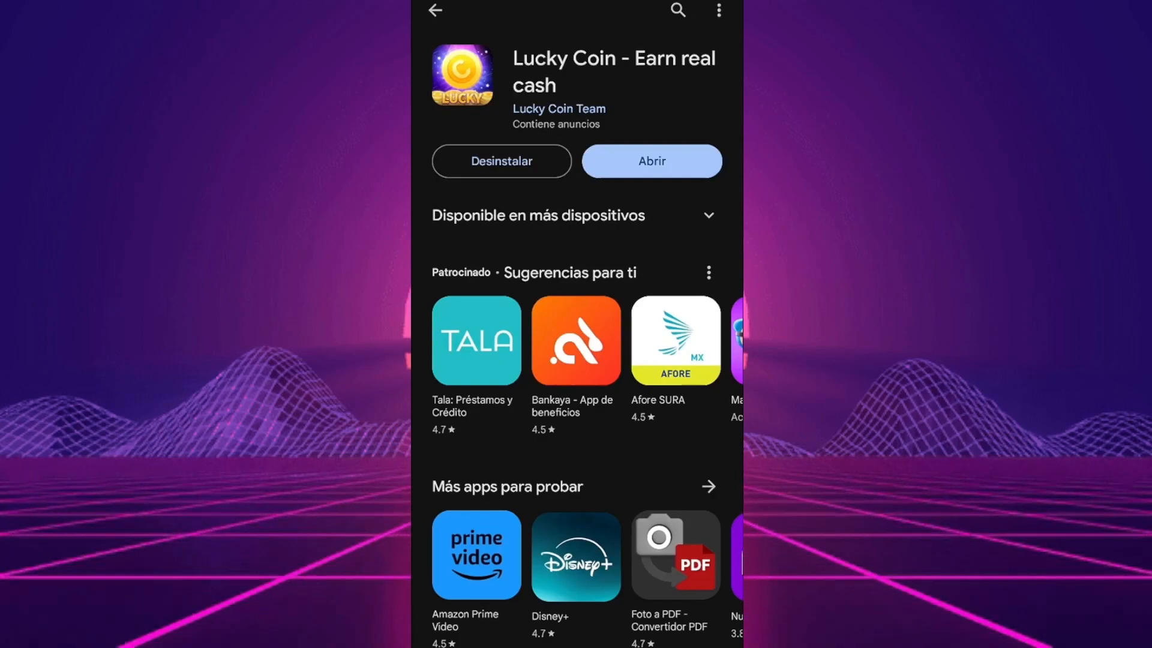
Scroll the Lucky Coin – Earn real cash Play Store page and tap Desinstalar
scroll(down, 3)
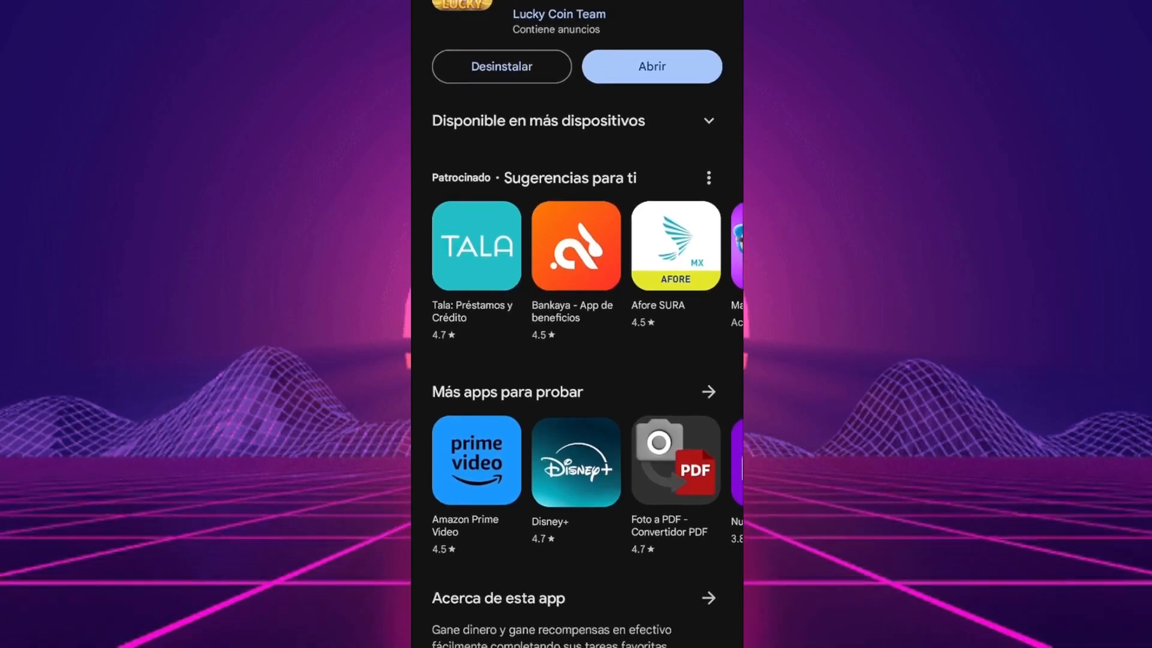
scroll(down, 3)
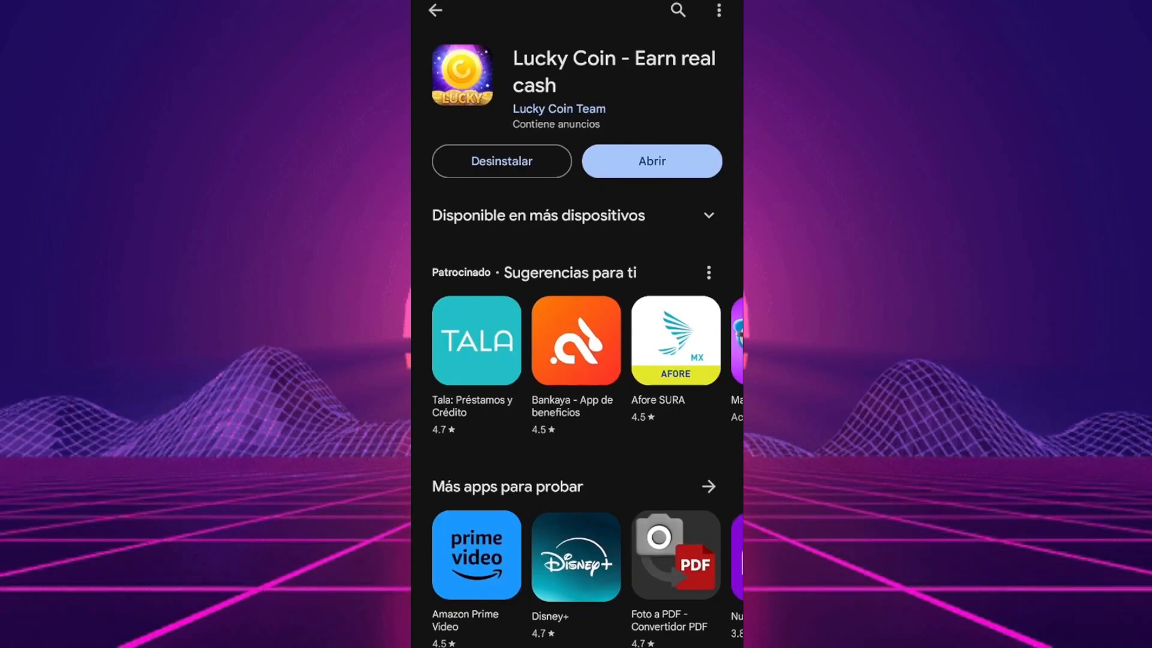
scroll(down, 3)
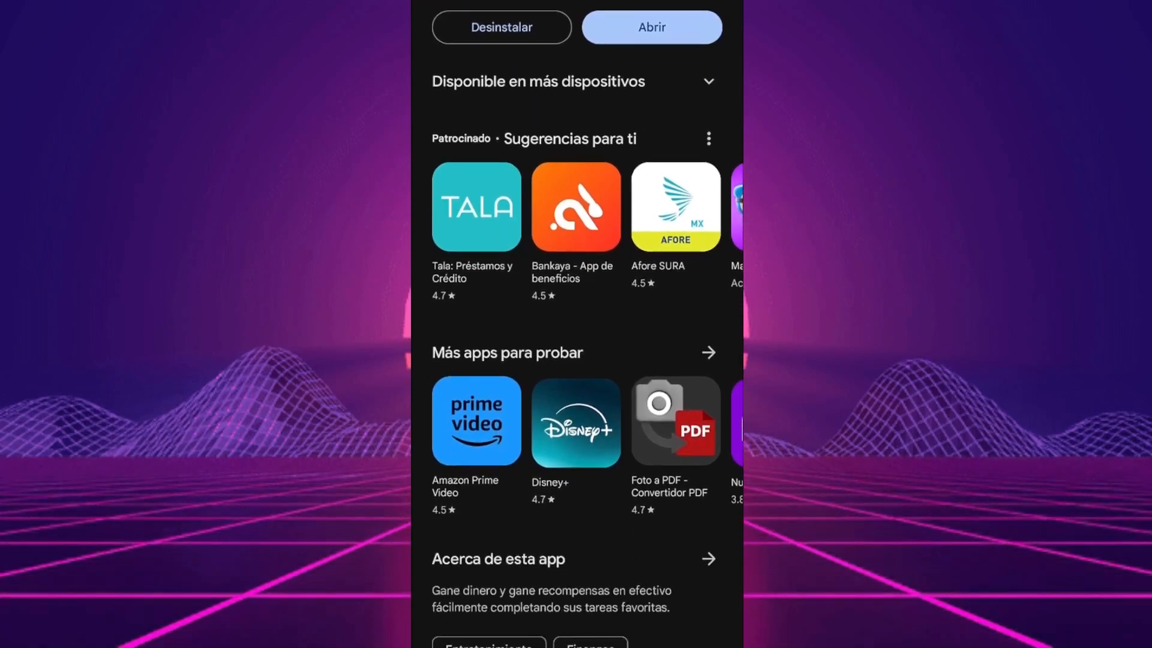
scroll(down, 3)
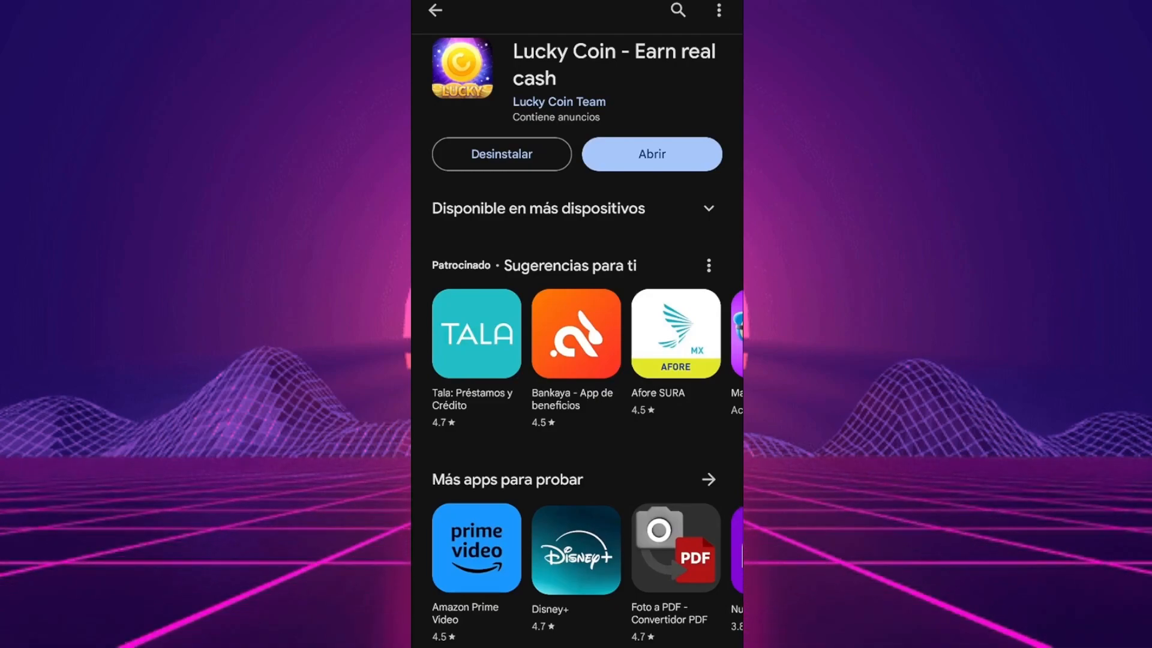
scroll(down, 3)
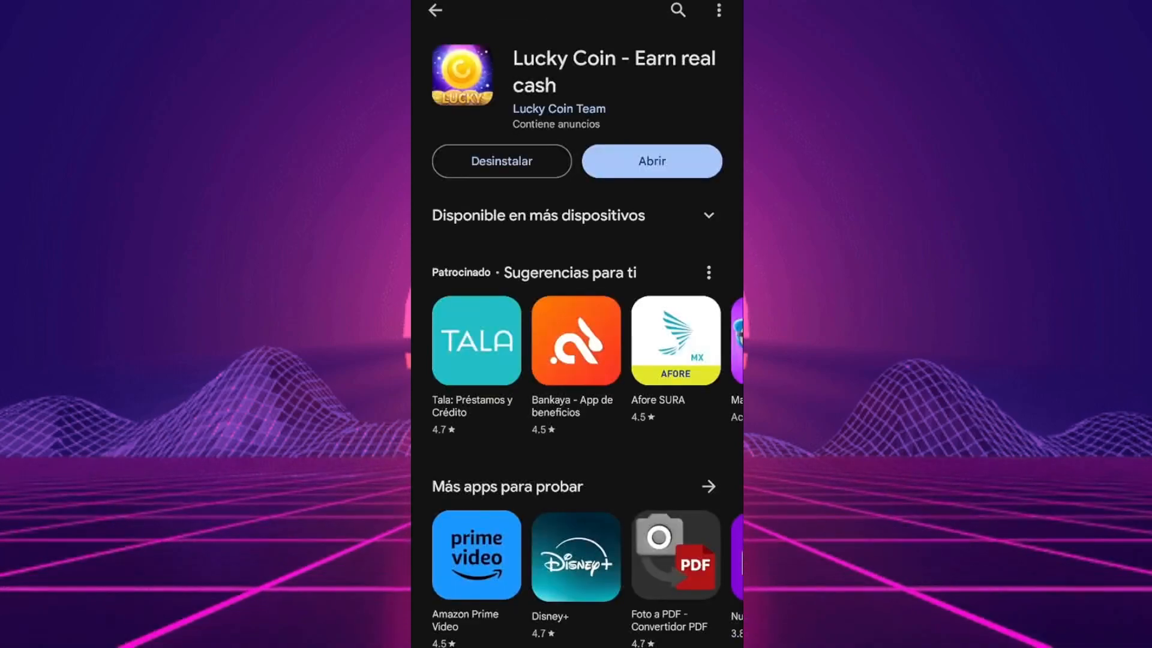
click(650, 160)
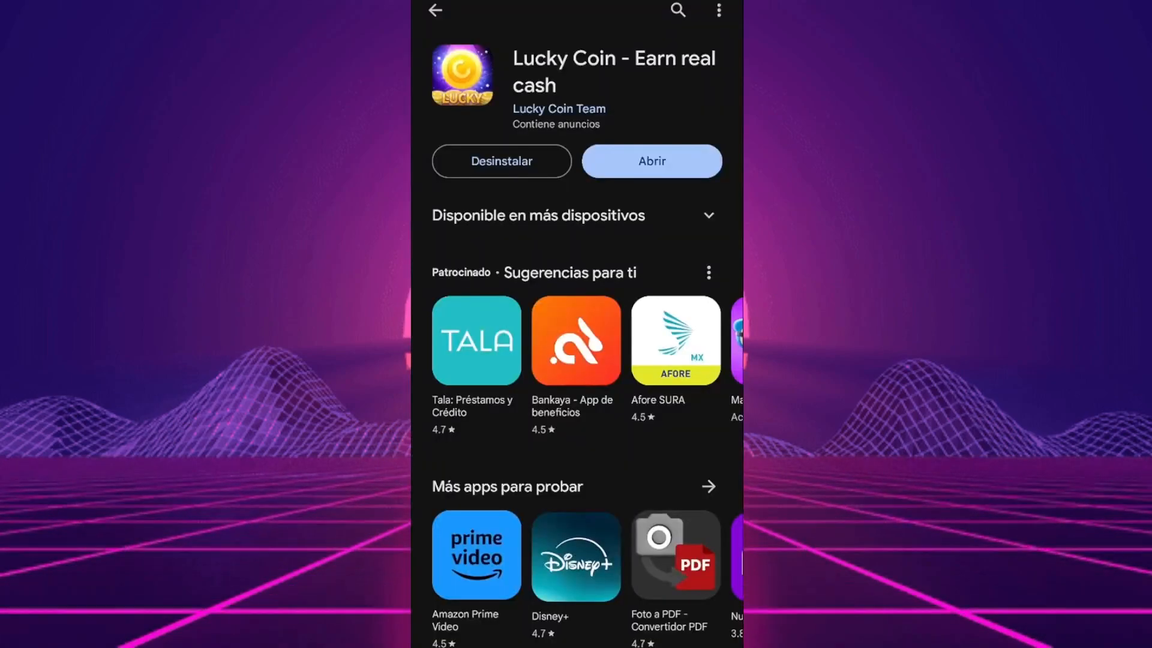
click(650, 161)
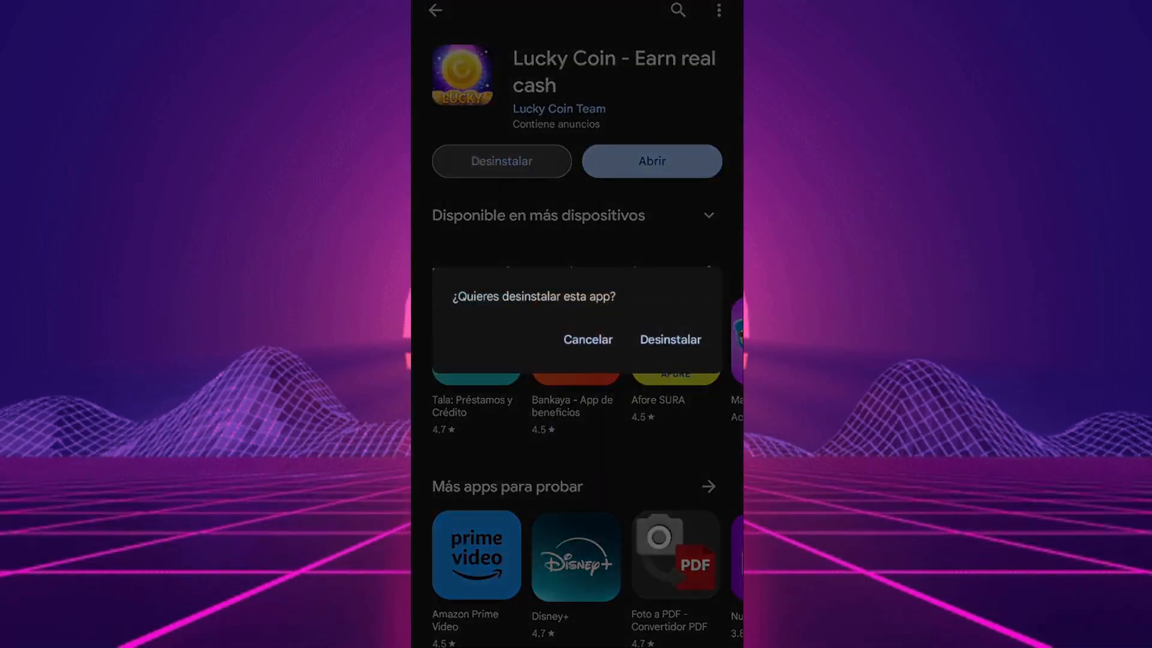
Answer the Lucky Coin uninstall confirmation prompt
click(670, 340)
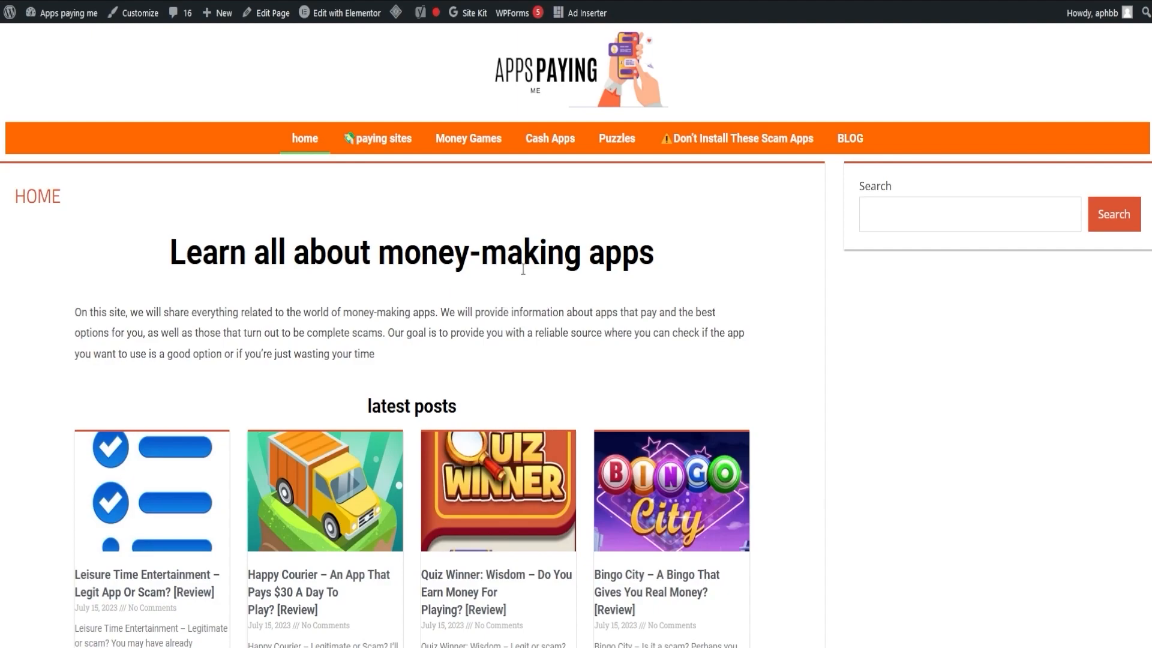
mouse_move(543, 520)
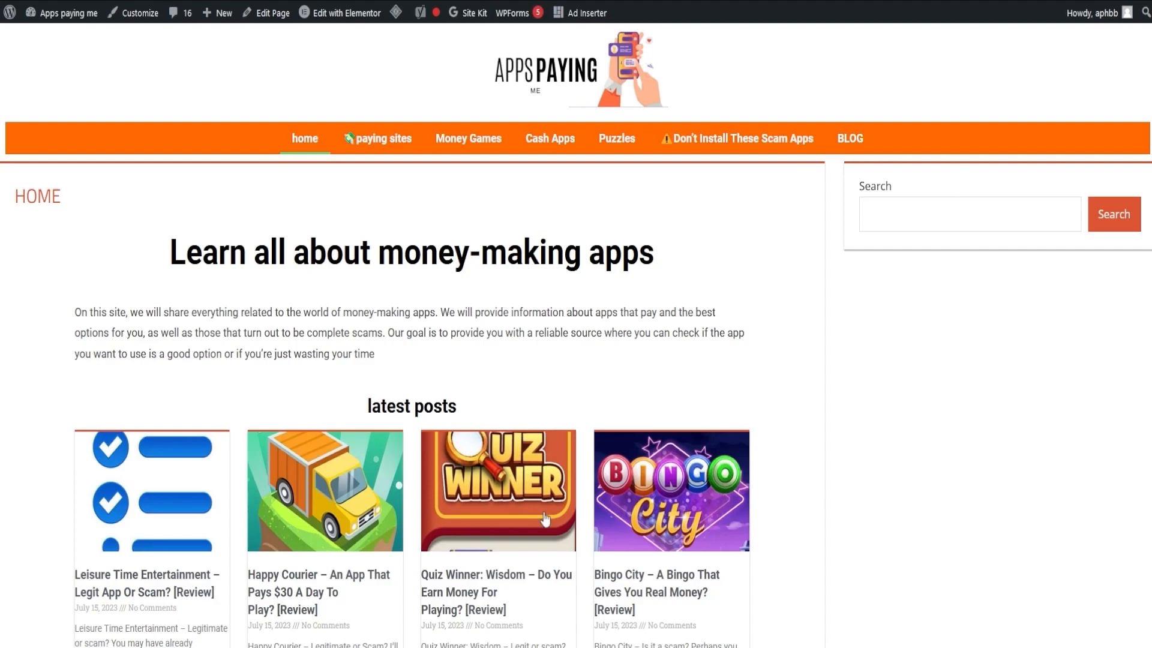
scroll(down, 3)
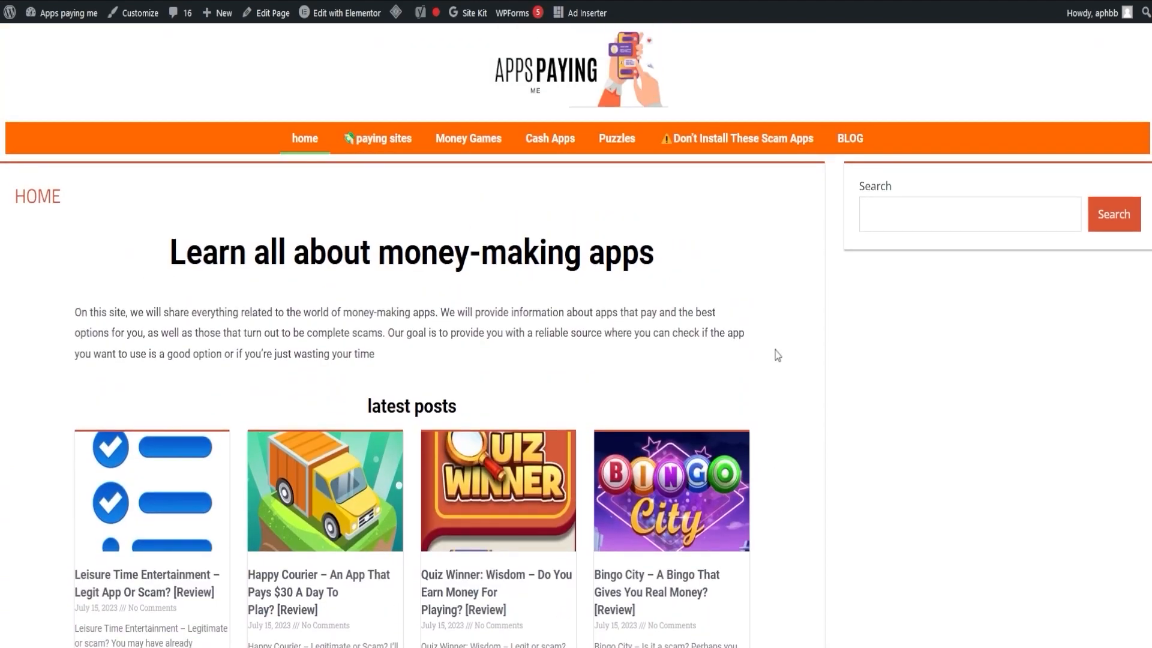
mouse_move(419, 234)
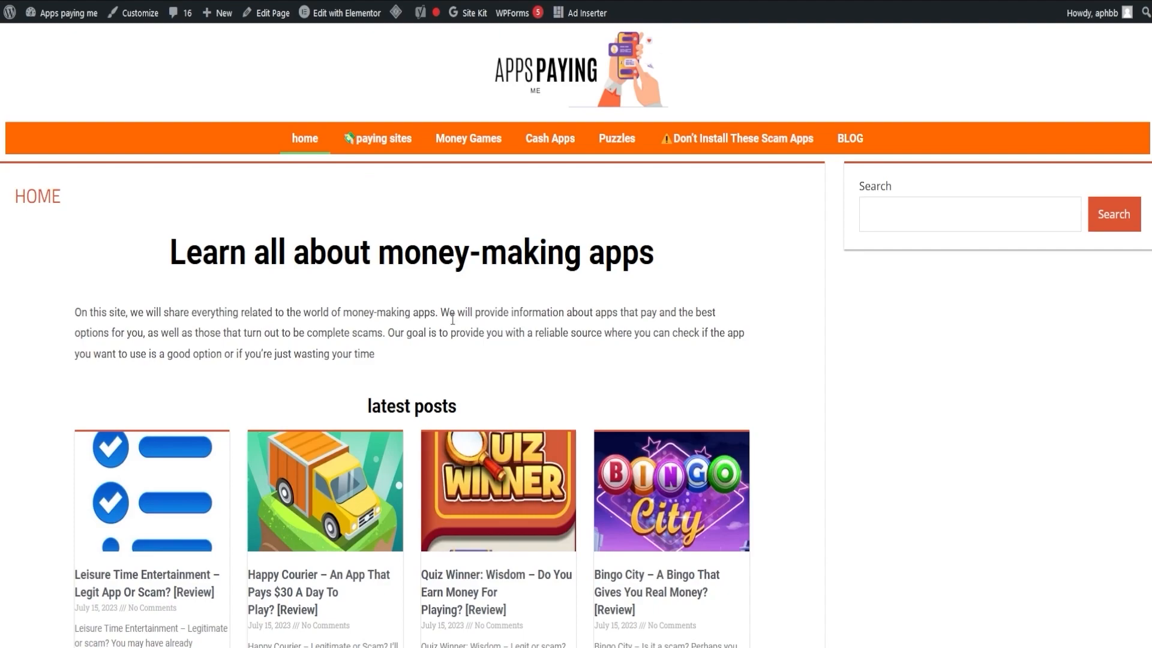
mouse_move(377, 142)
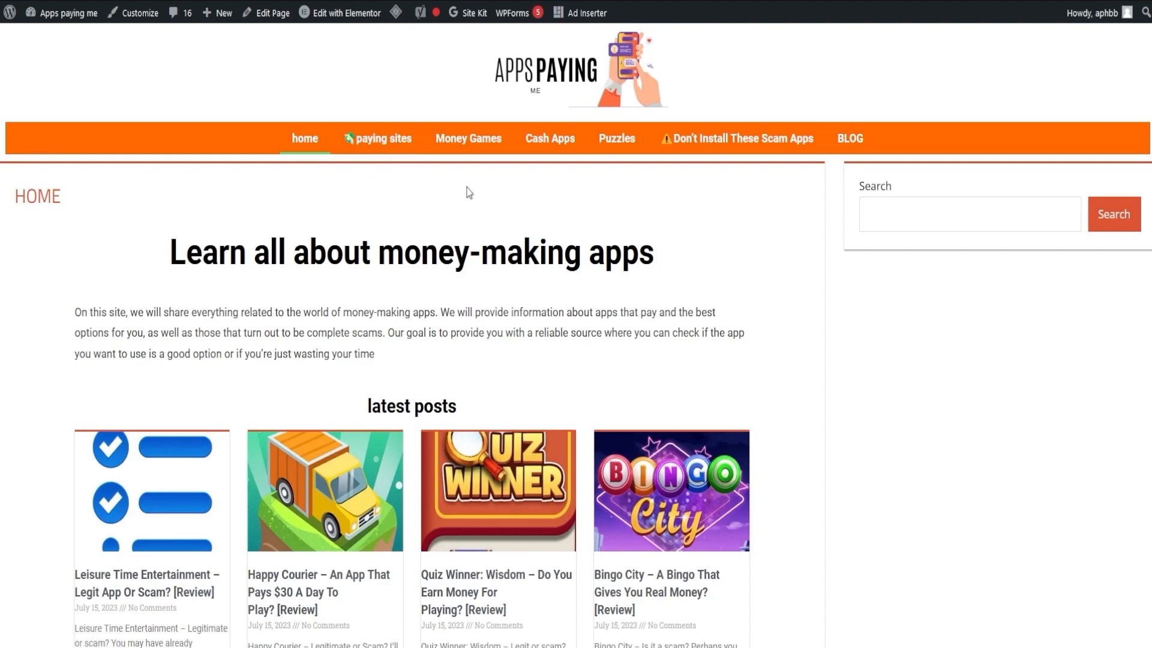
mouse_move(547, 83)
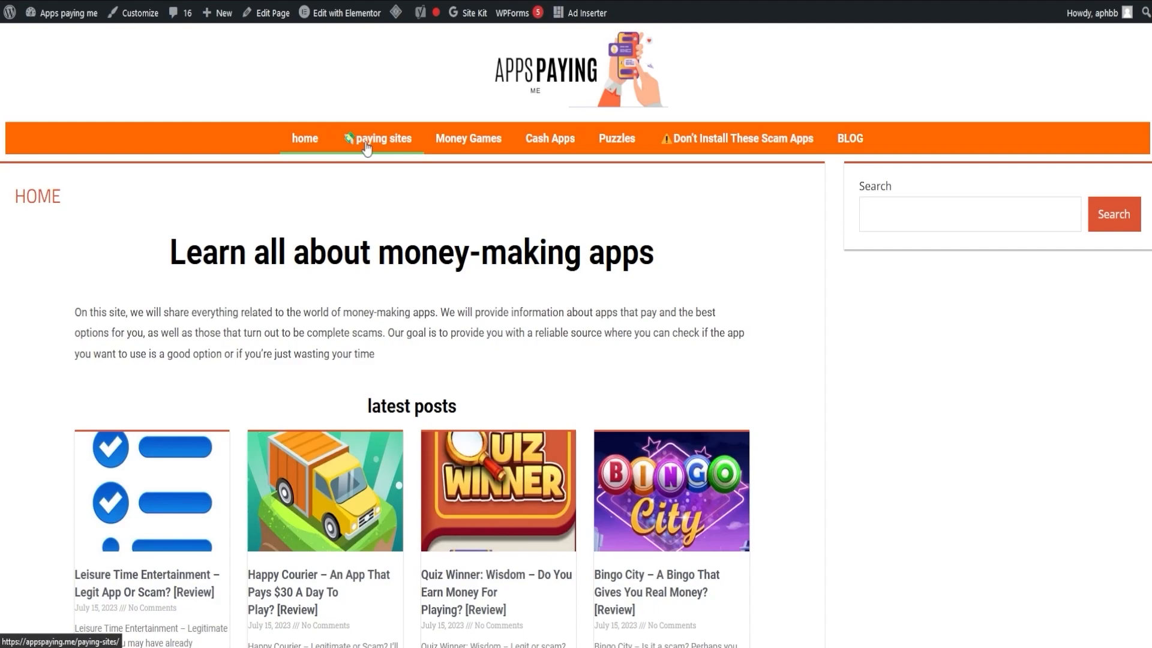
mouse_move(395, 147)
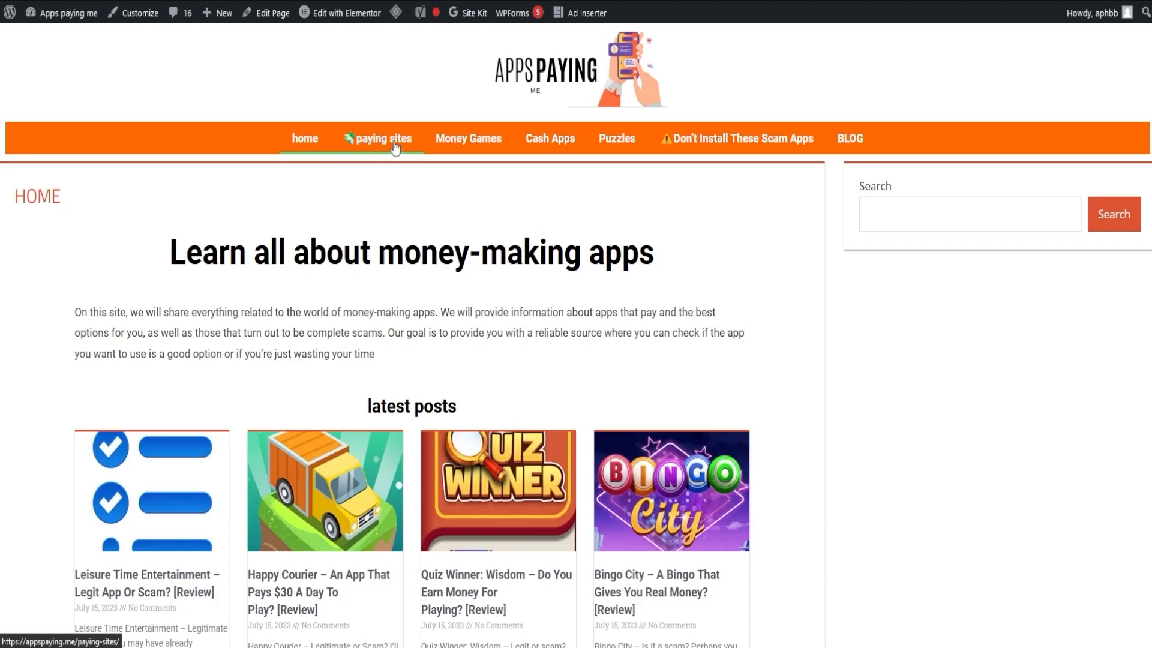
mouse_move(382, 157)
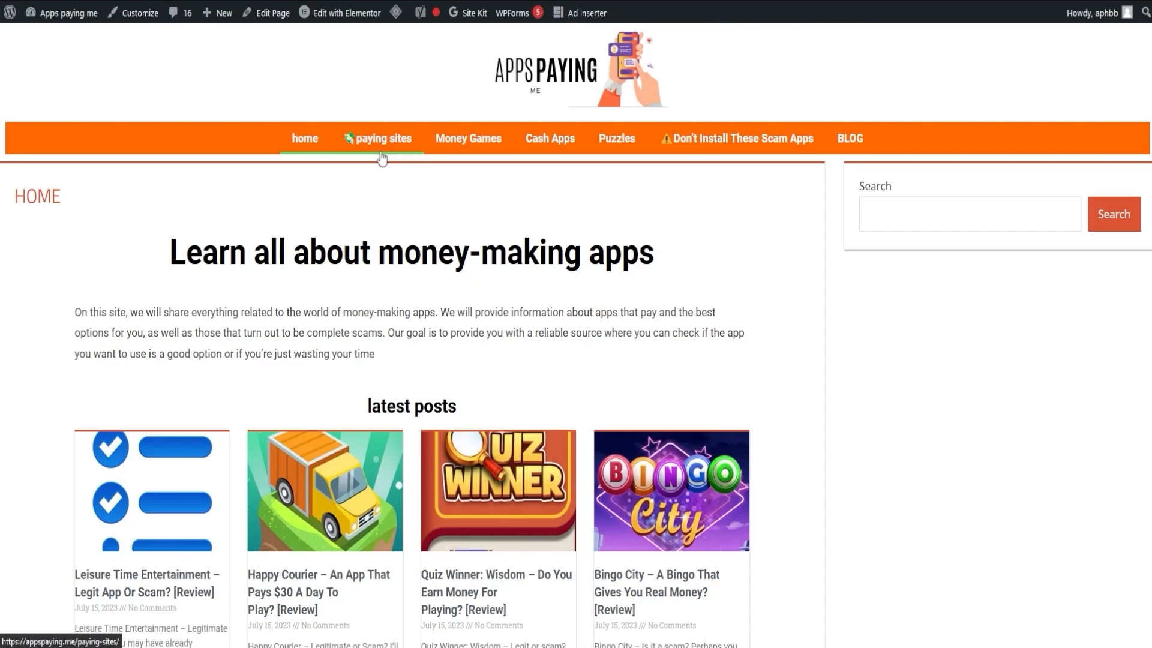
Open the Paying Sites list from the menu and scroll down through the apps
click(383, 140)
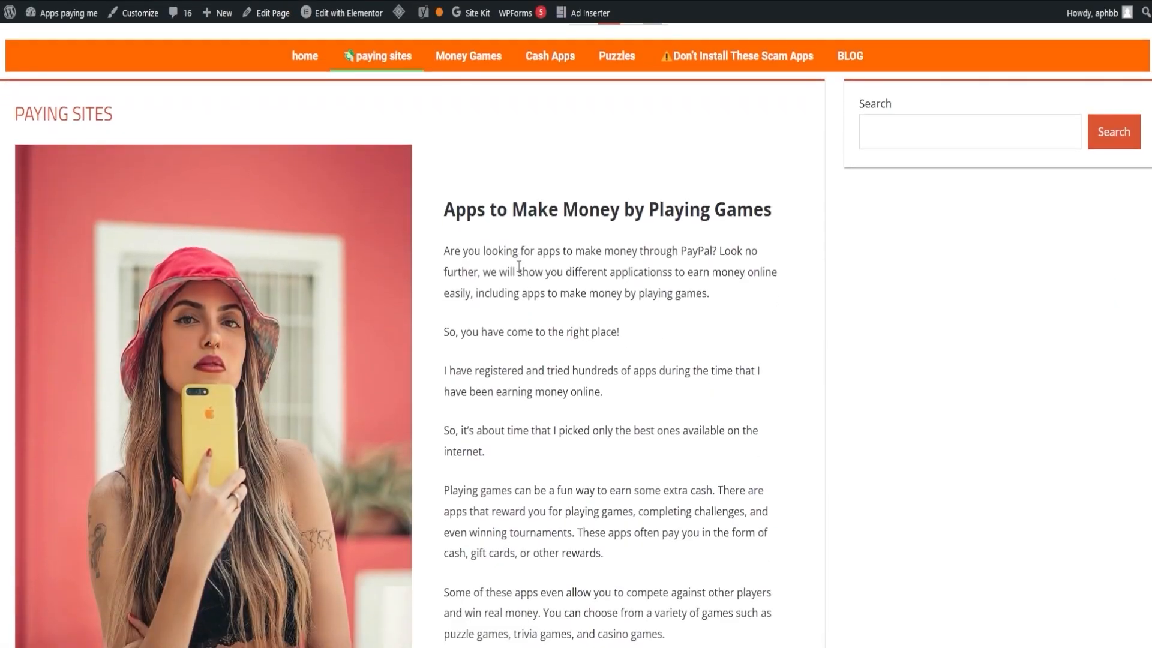
scroll(down, 3)
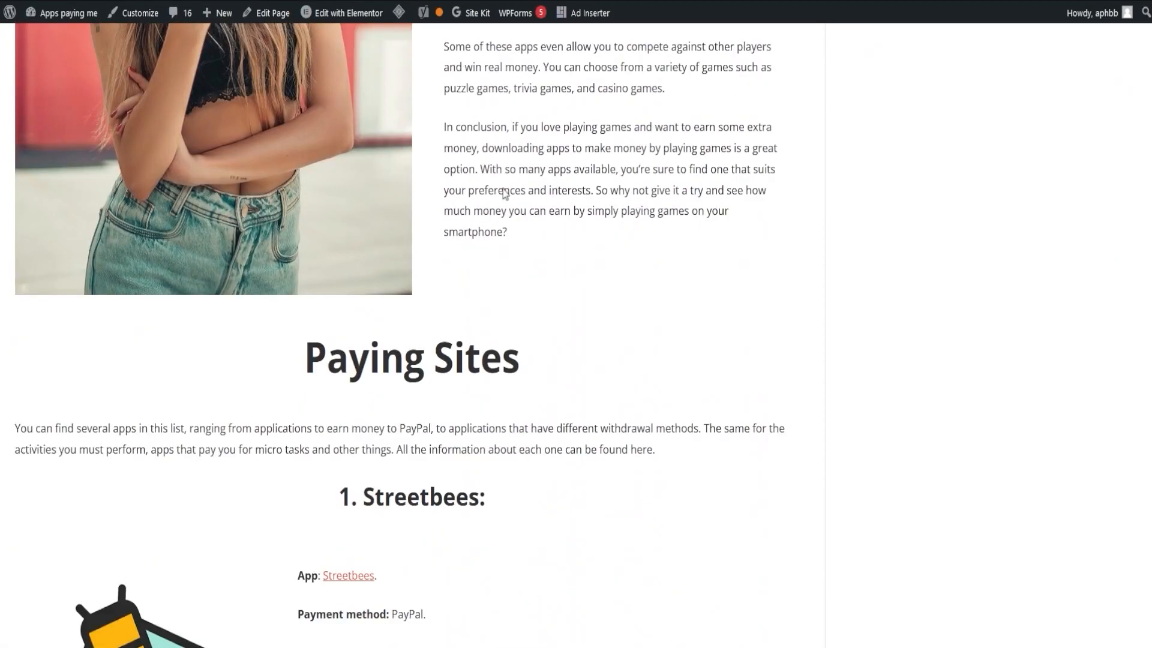
scroll(down, 3)
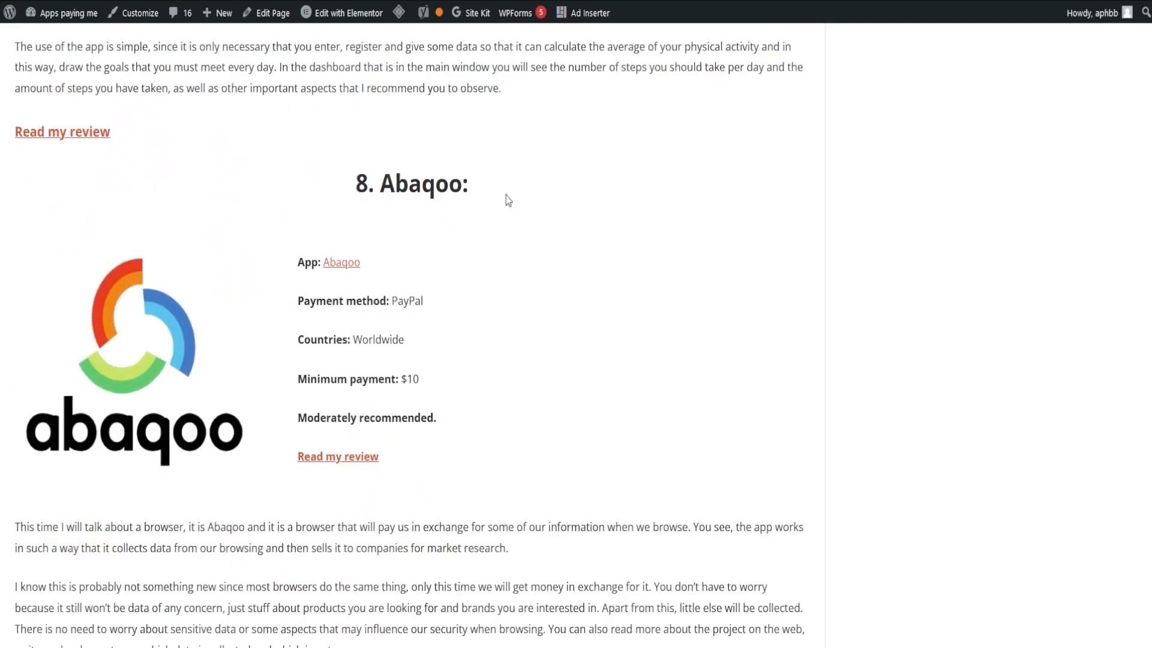
scroll(down, 3)
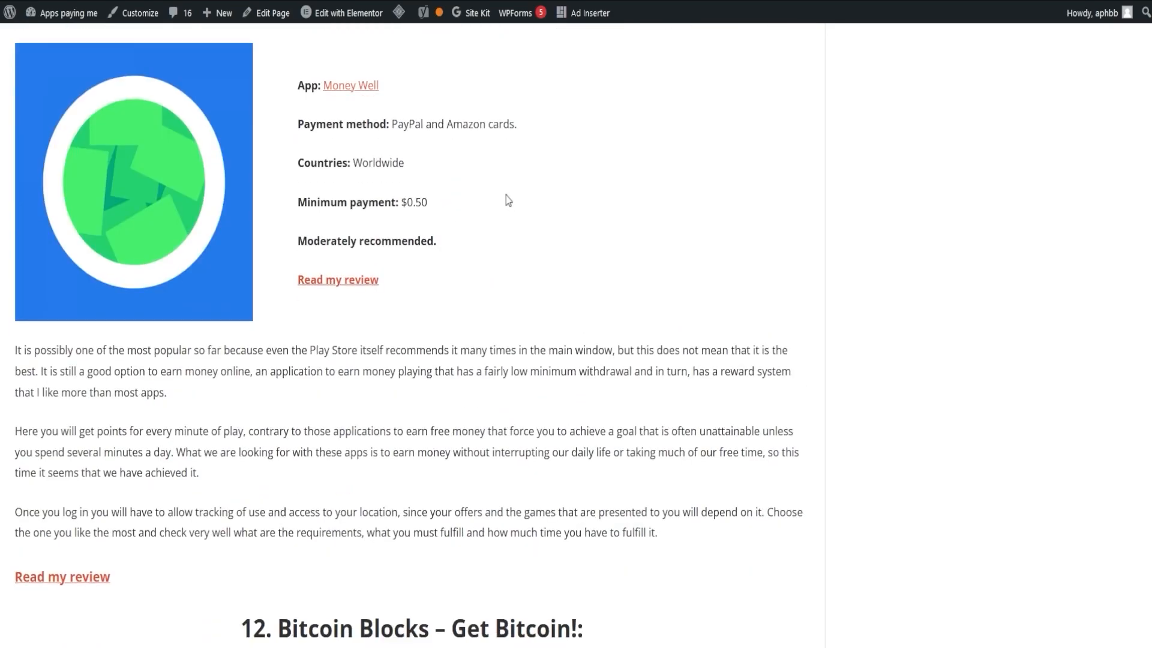
scroll(down, 3)
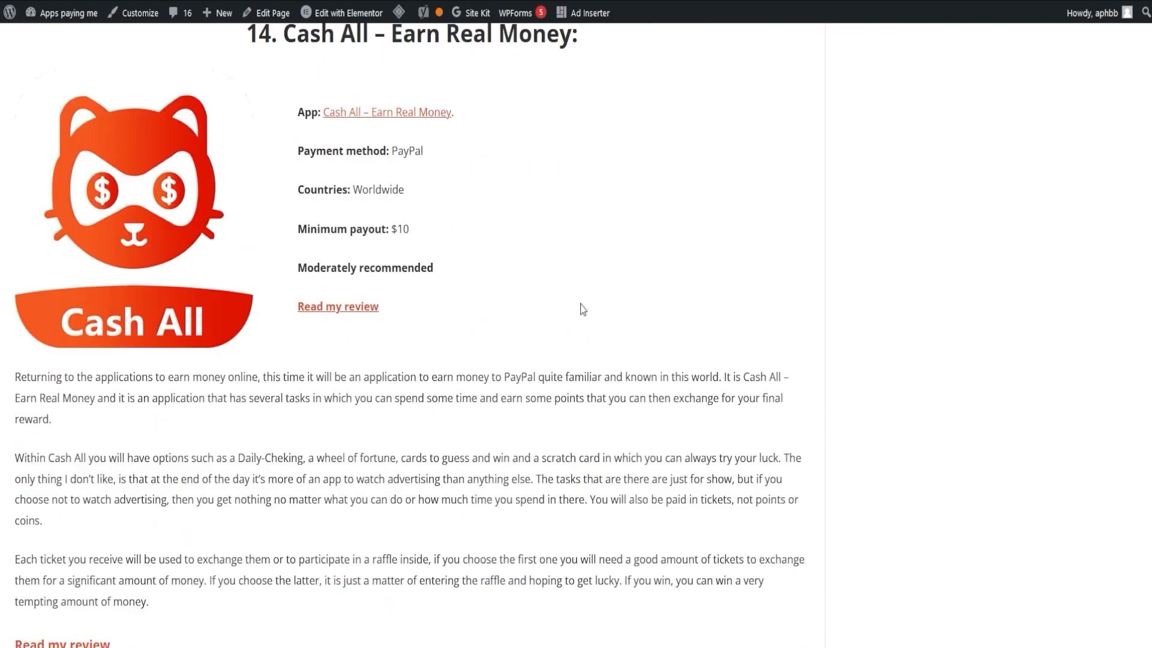
Return to the top of Paying Sites and scroll down to the Streetbees review
click(377, 138)
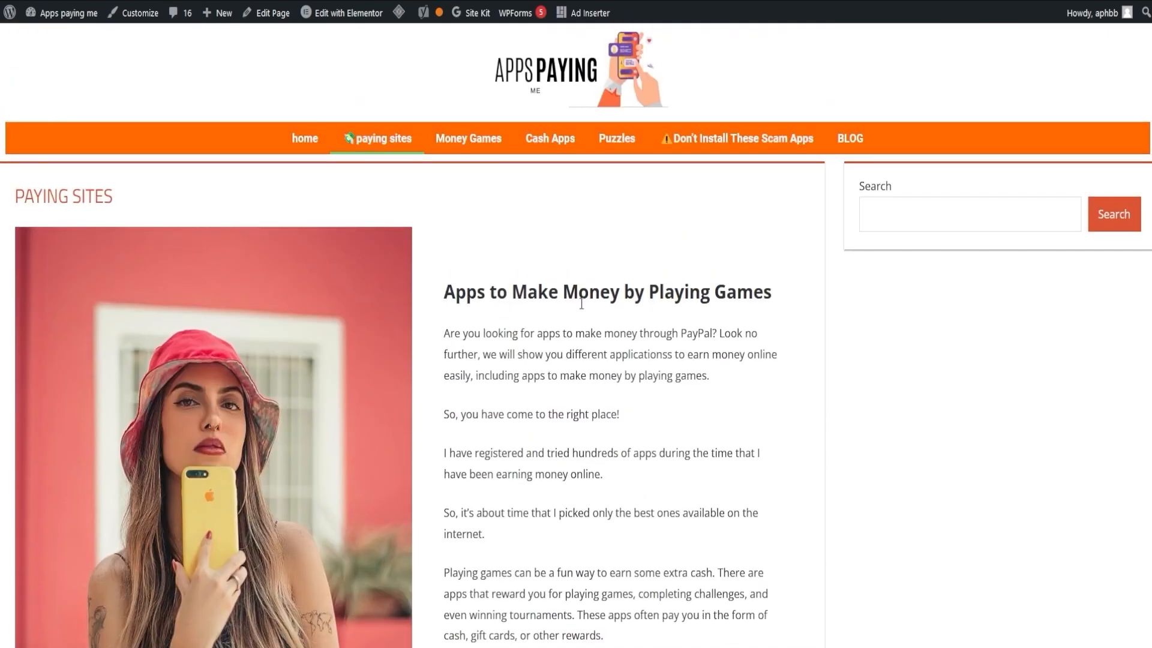
scroll(down, 3)
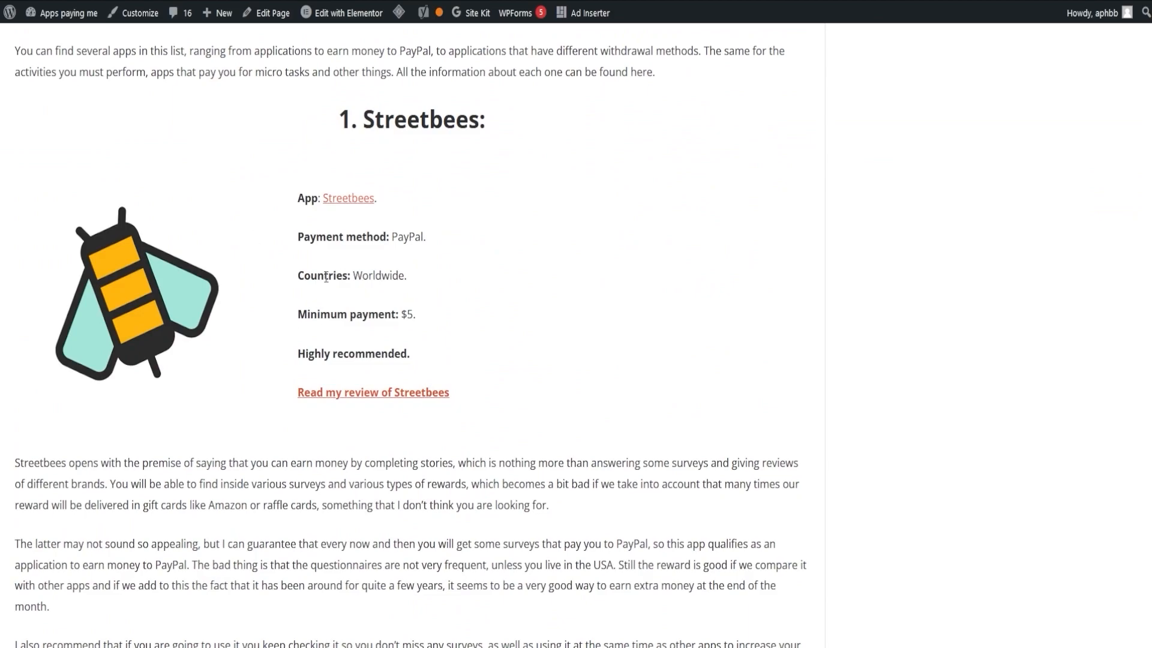
scroll(down, 3)
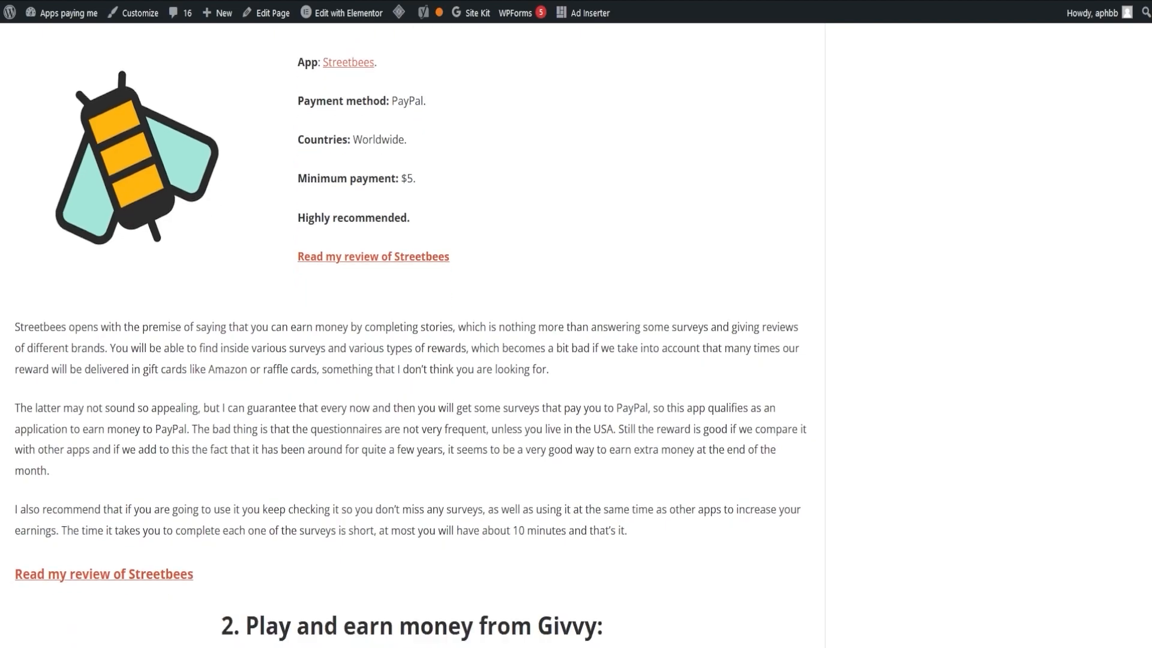
scroll(down, 3)
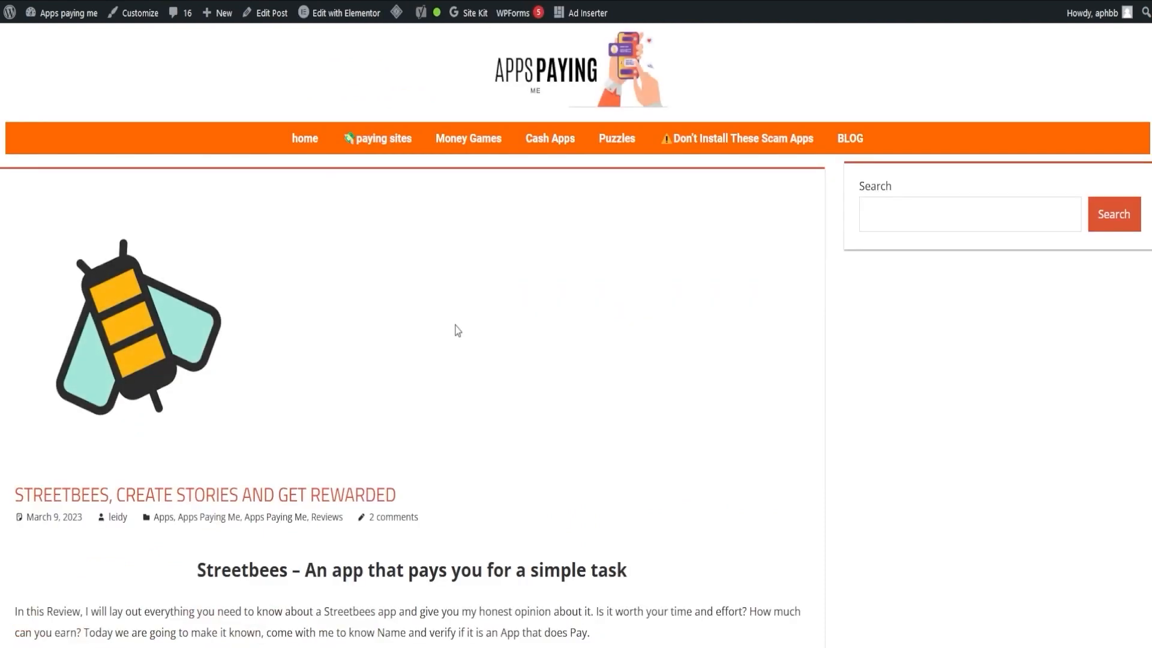
Scroll the Streetbees review and open its Google Play download link
scroll(down, 3)
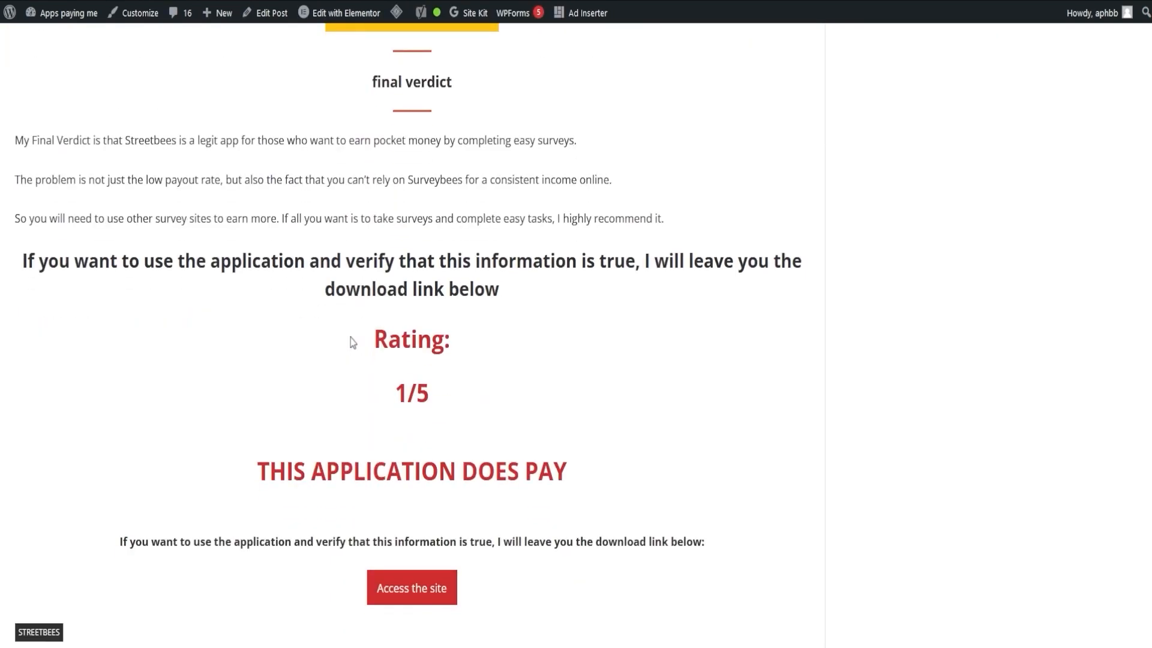
click(411, 588)
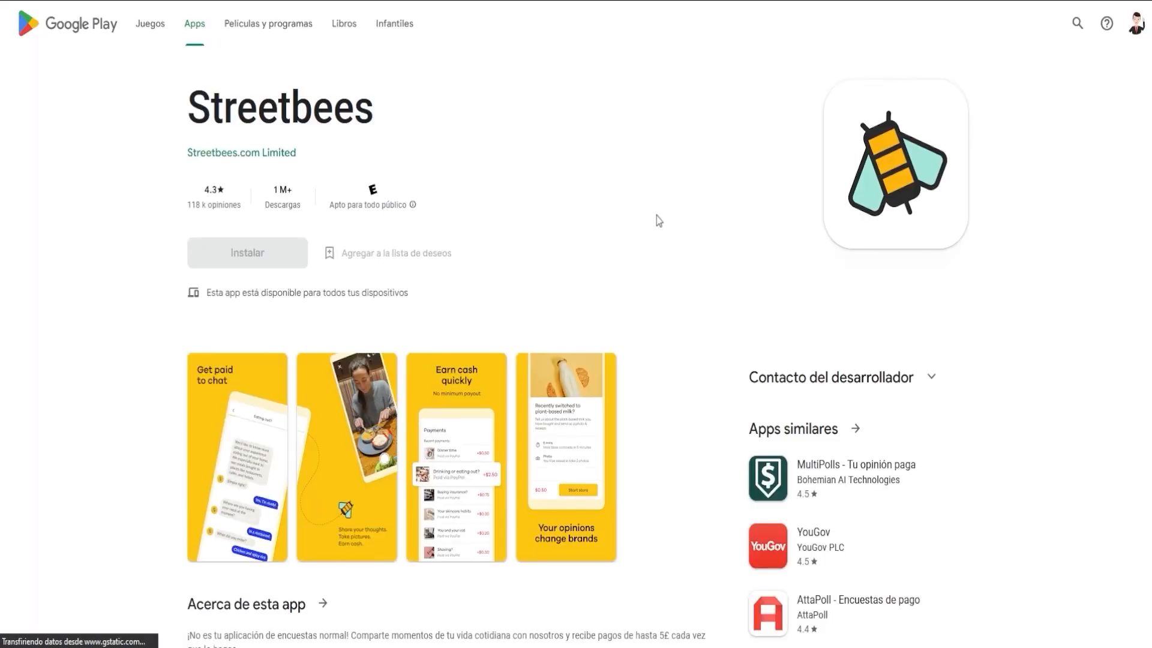
mouse_move(643, 119)
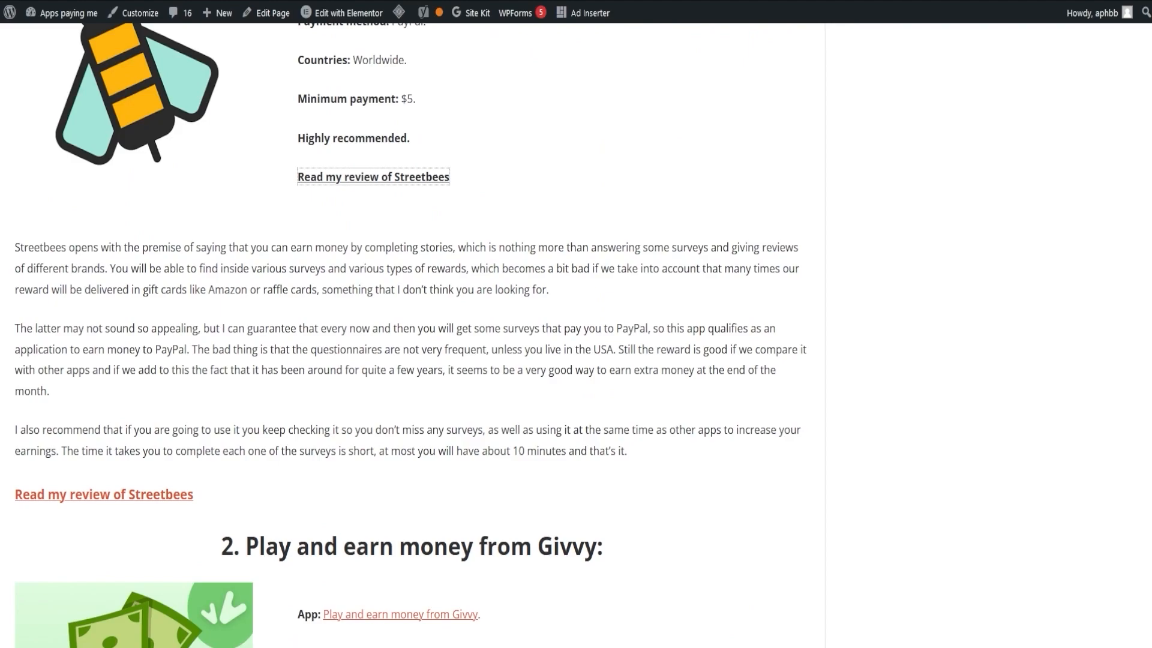
Scroll to the Givvy entry and highlight a phrase in its description
scroll(down, 3)
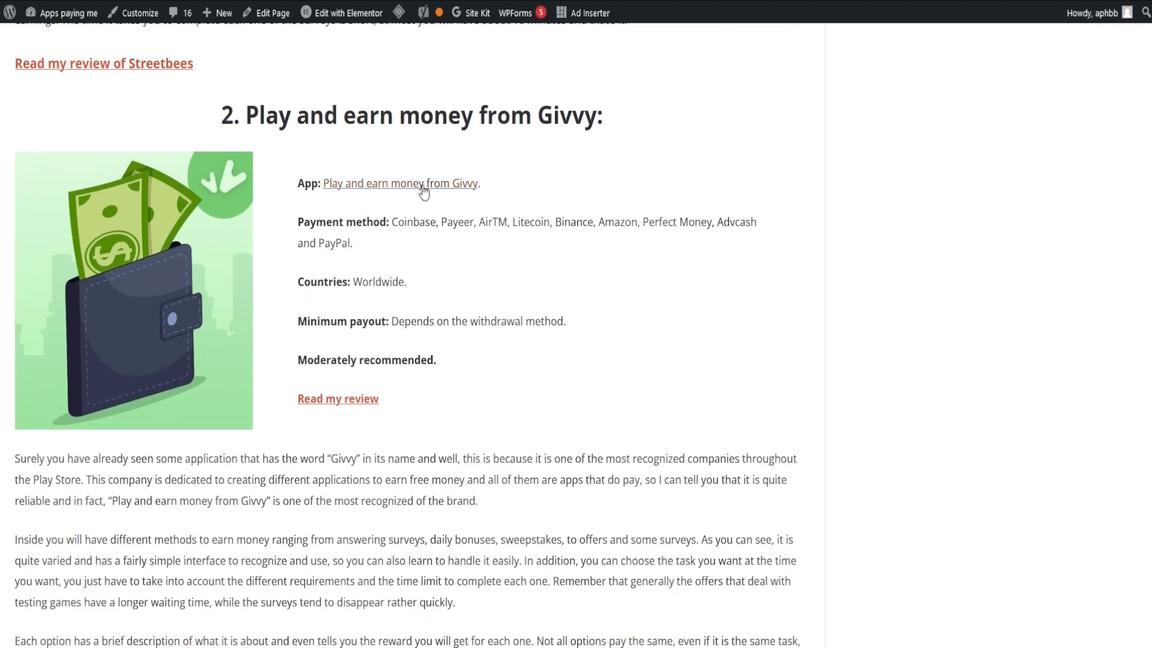
double_click(400, 183)
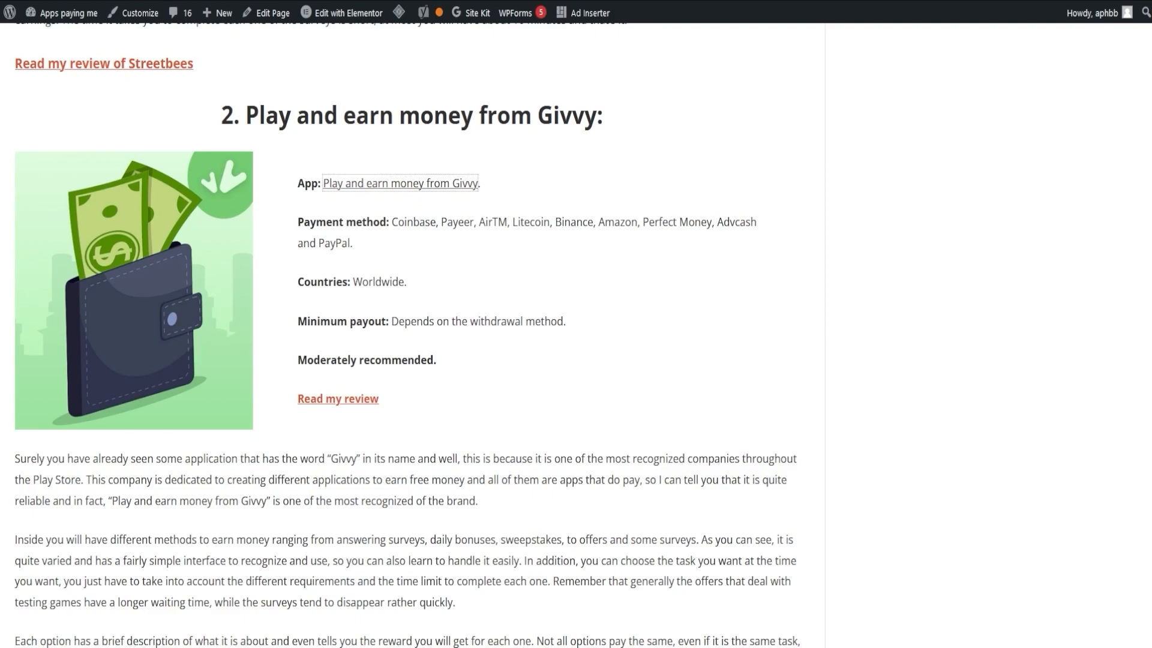
scroll(down, 3)
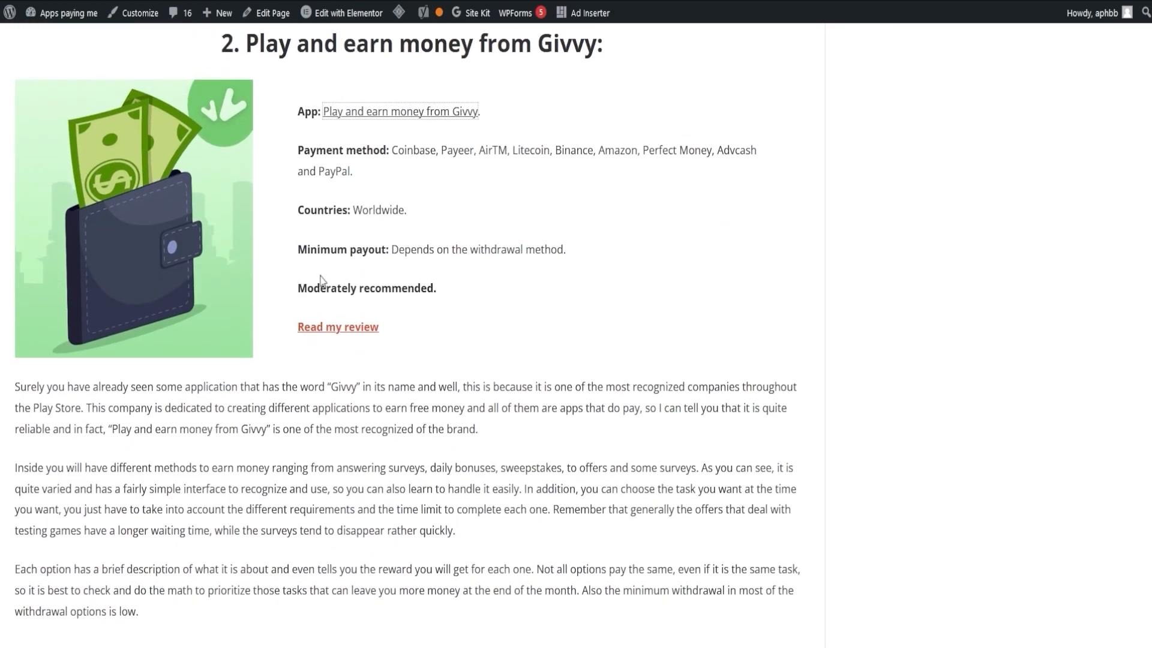
drag(171, 408, 289, 408)
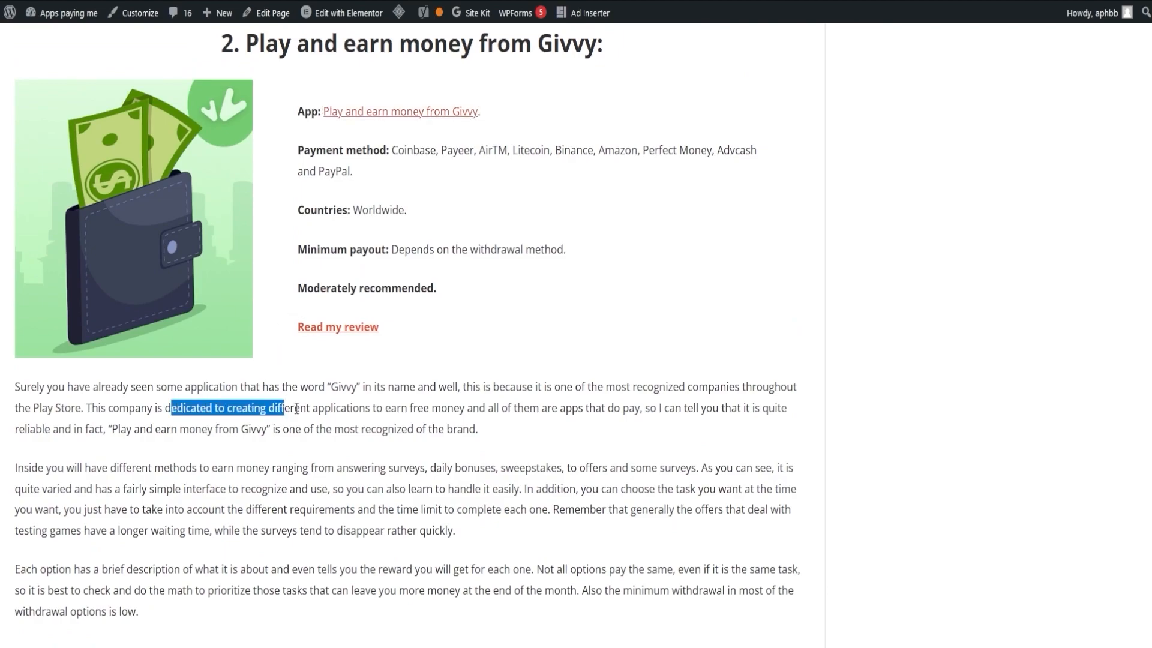
scroll(down, 3)
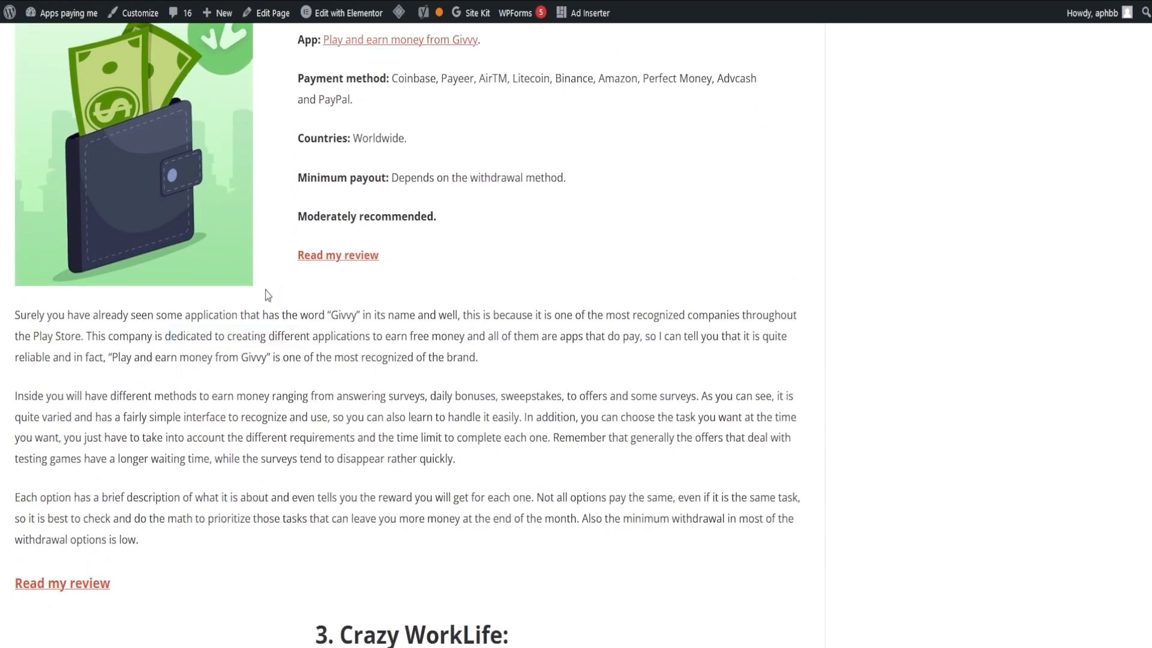
mouse_move(429, 375)
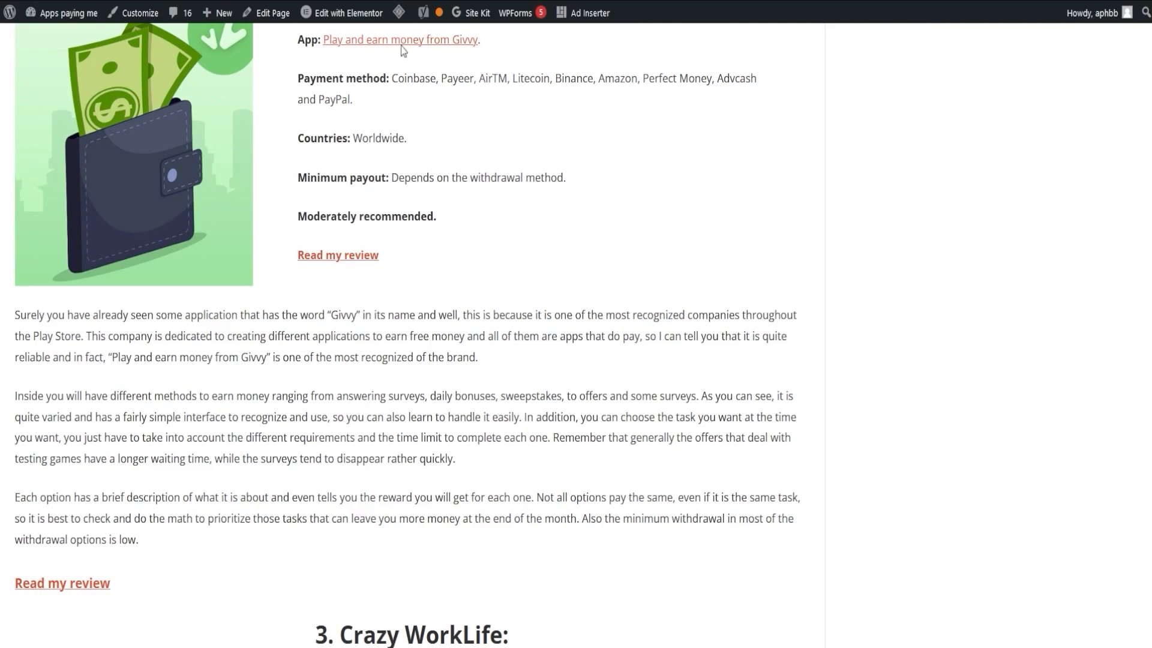
Open the Play and earn money from Givvy Google Play listing
click(399, 39)
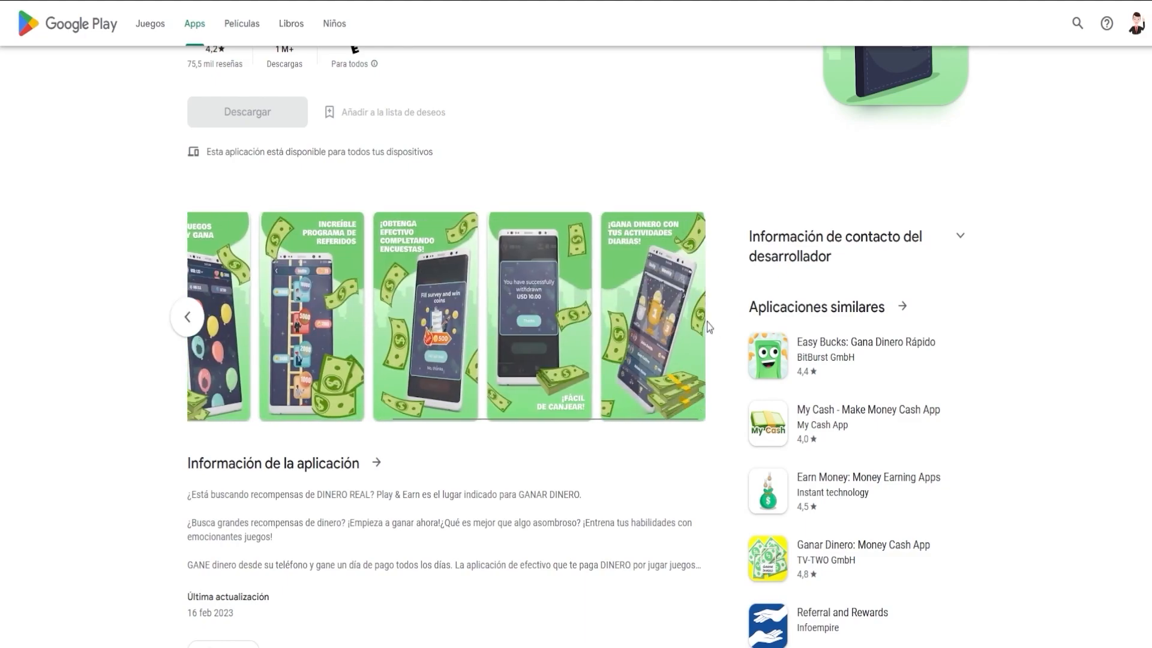
mouse_move(439, 233)
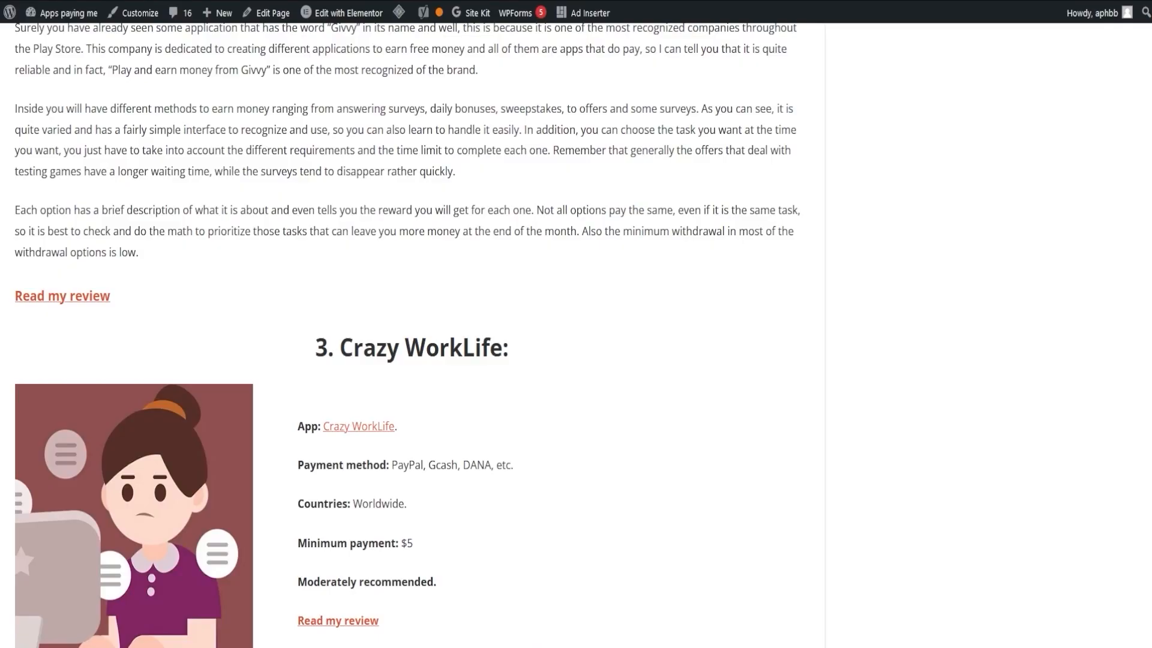
Open the Crazy WorkLife and Loot Up store links, then scroll to Remint Network
scroll(down, 3)
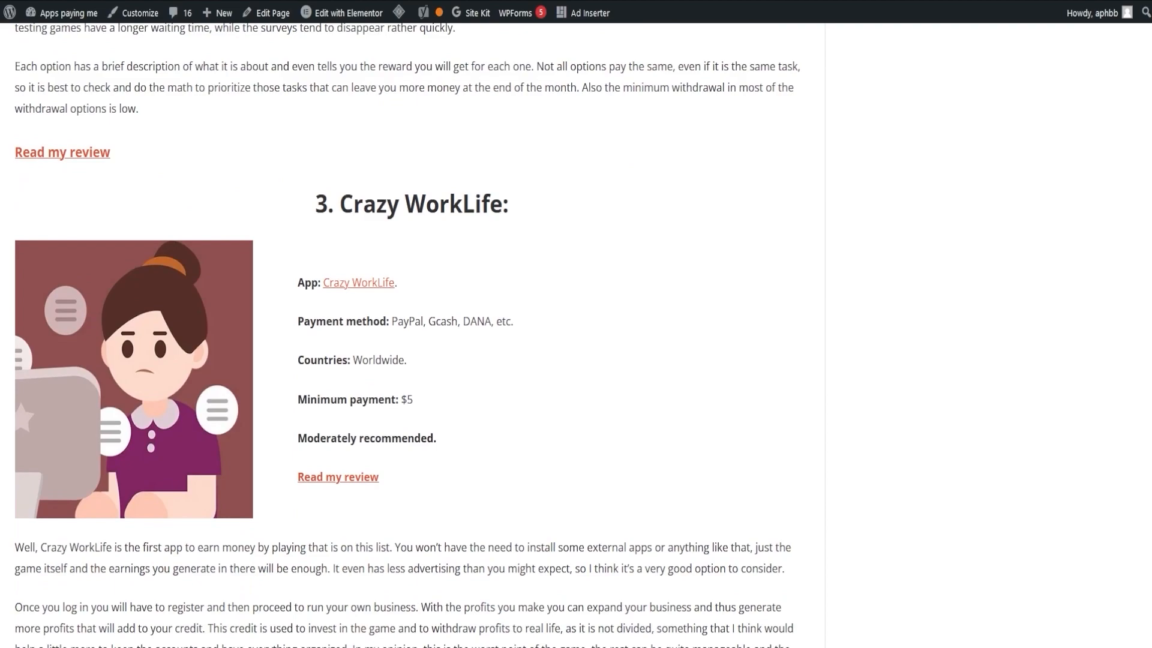
scroll(down, 3)
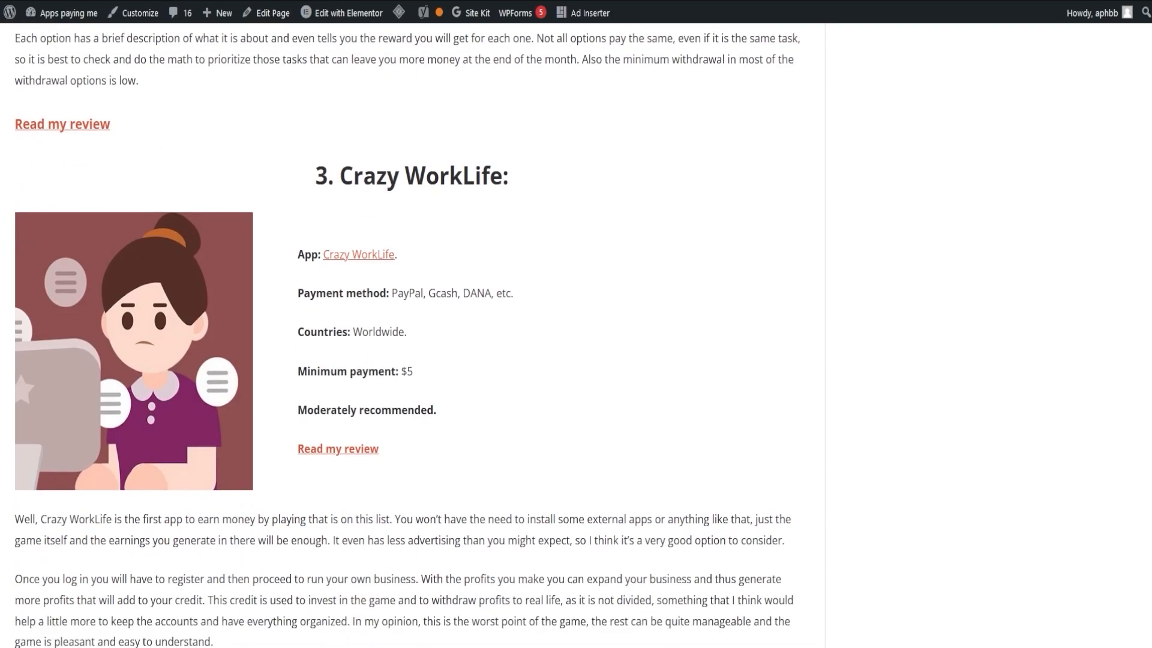
click(357, 255)
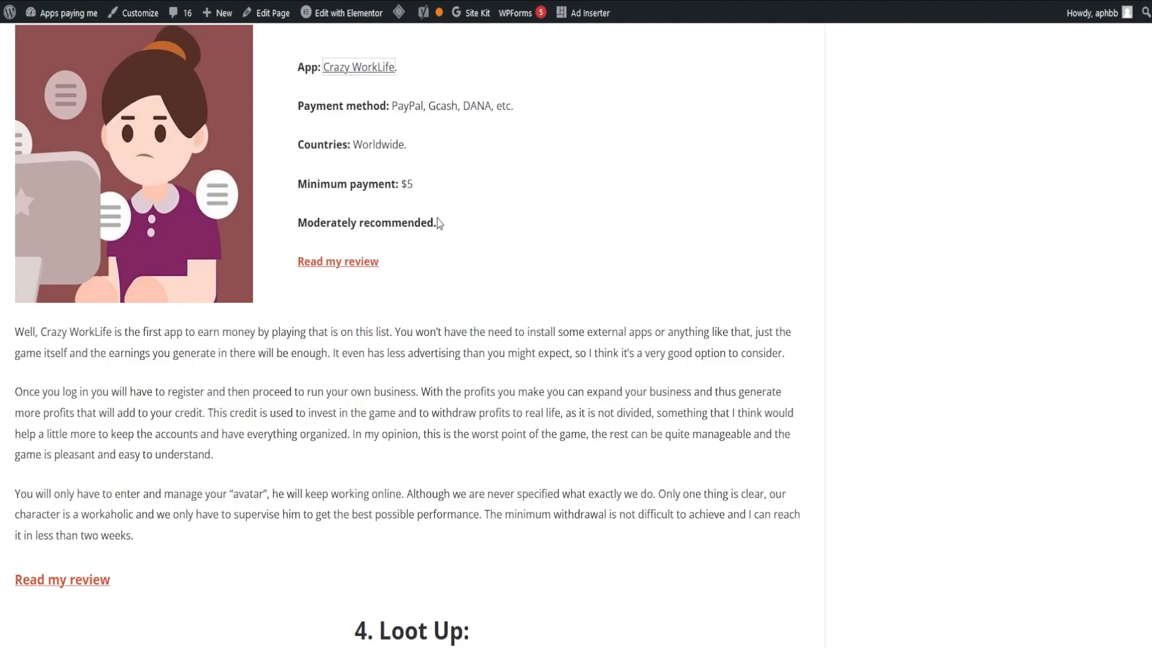
mouse_move(473, 306)
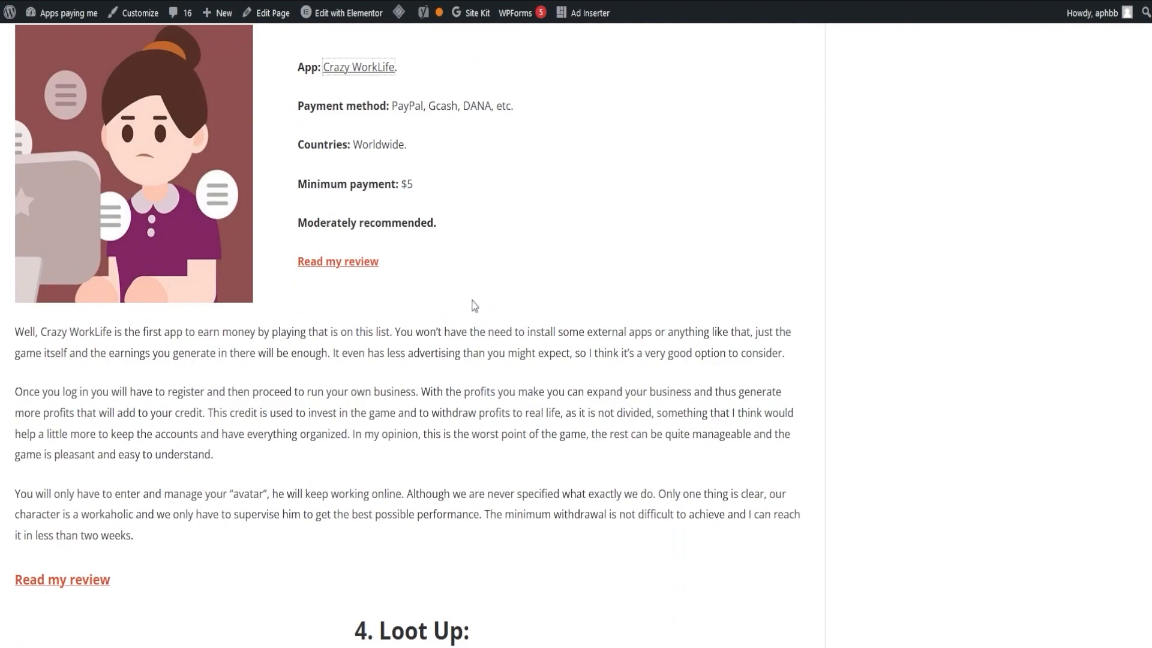
scroll(down, 3)
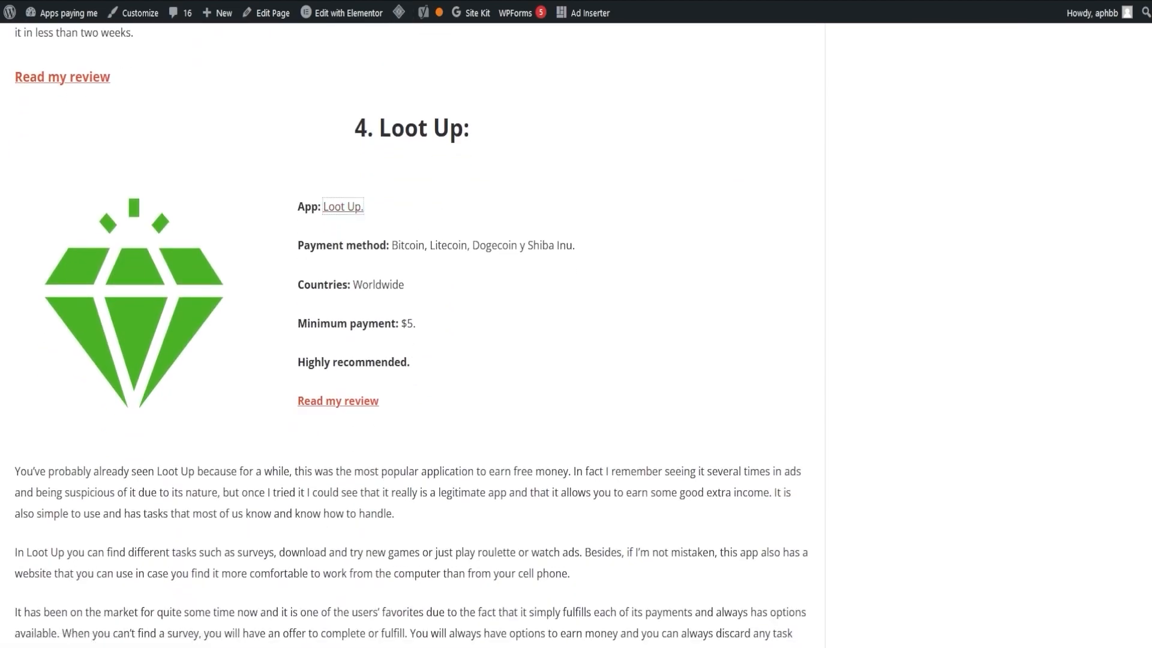
click(343, 207)
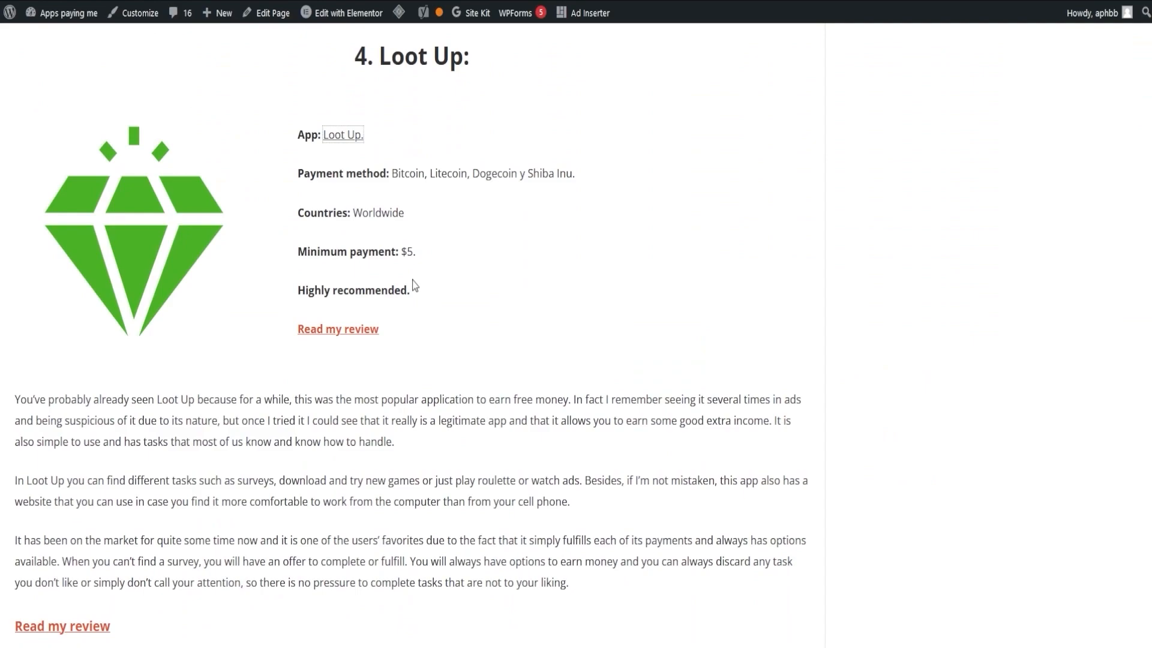
mouse_move(40, 474)
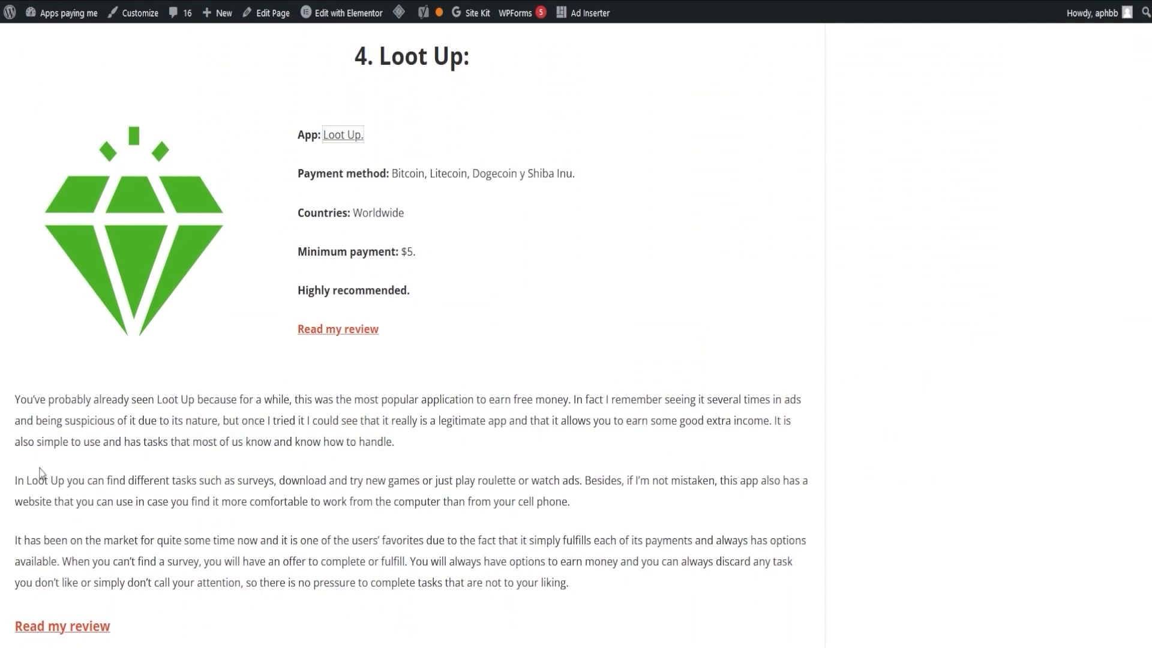
mouse_move(329, 370)
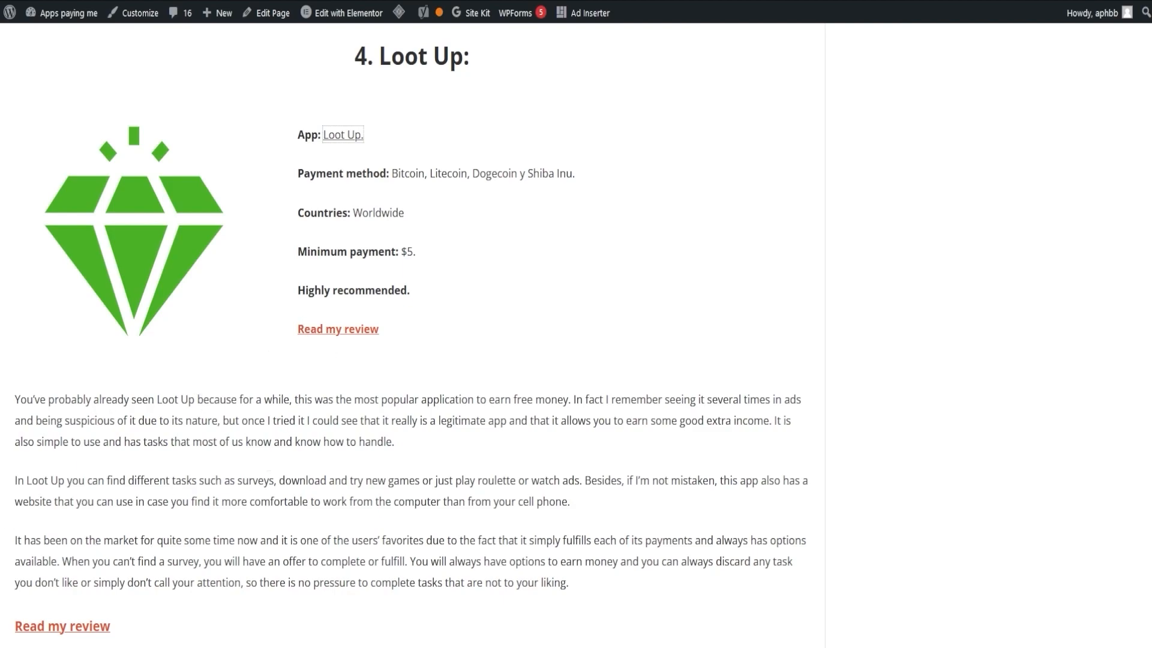
scroll(down, 3)
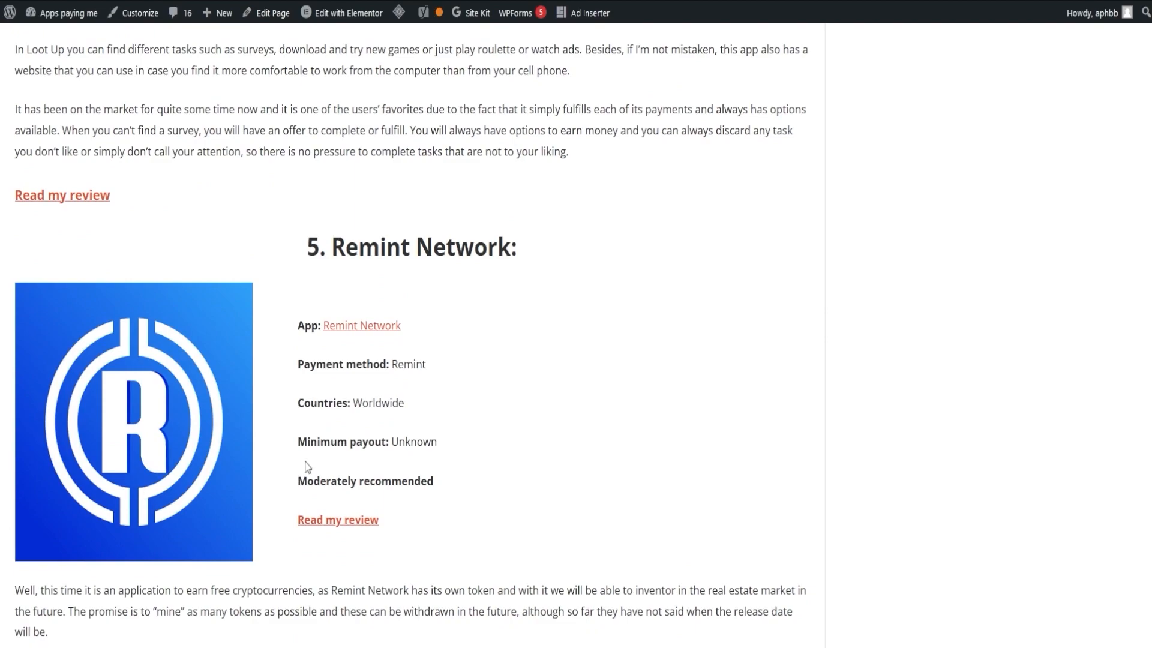
scroll(down, 3)
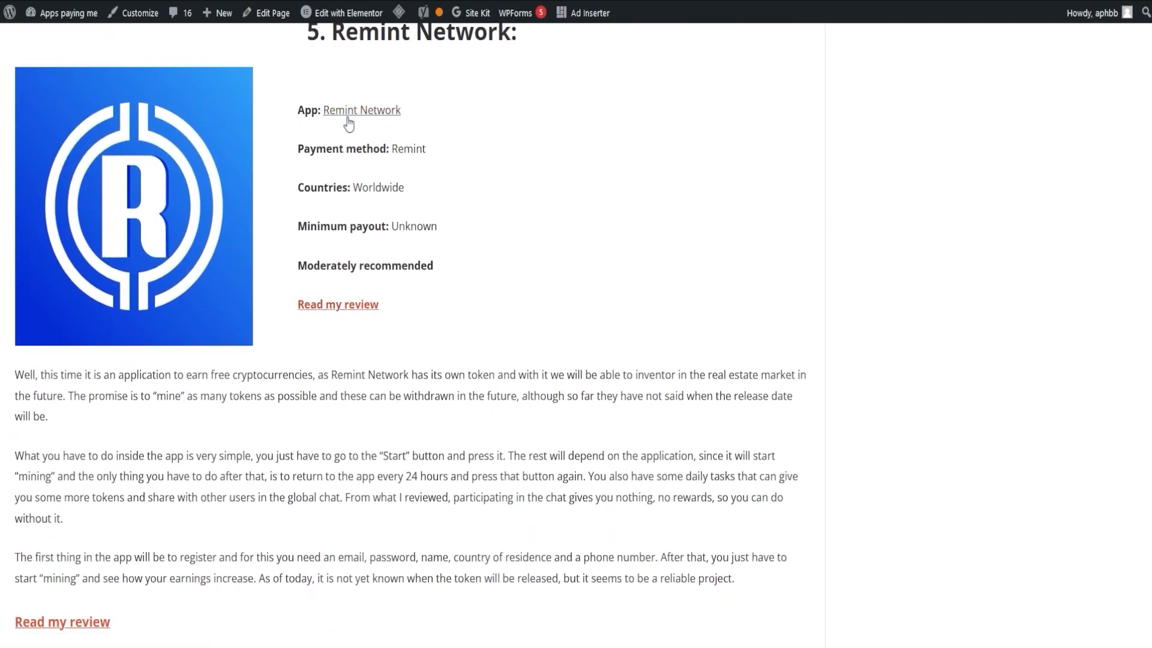
Open the Remint Network Play Store listing and scroll through it
click(361, 110)
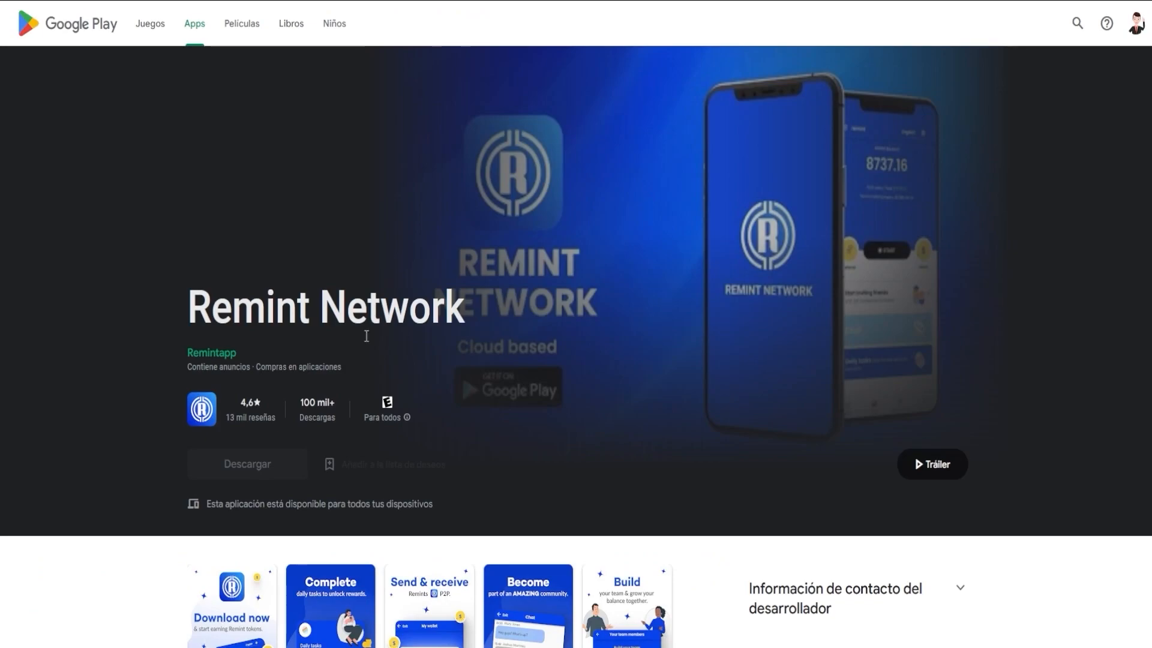
scroll(down, 3)
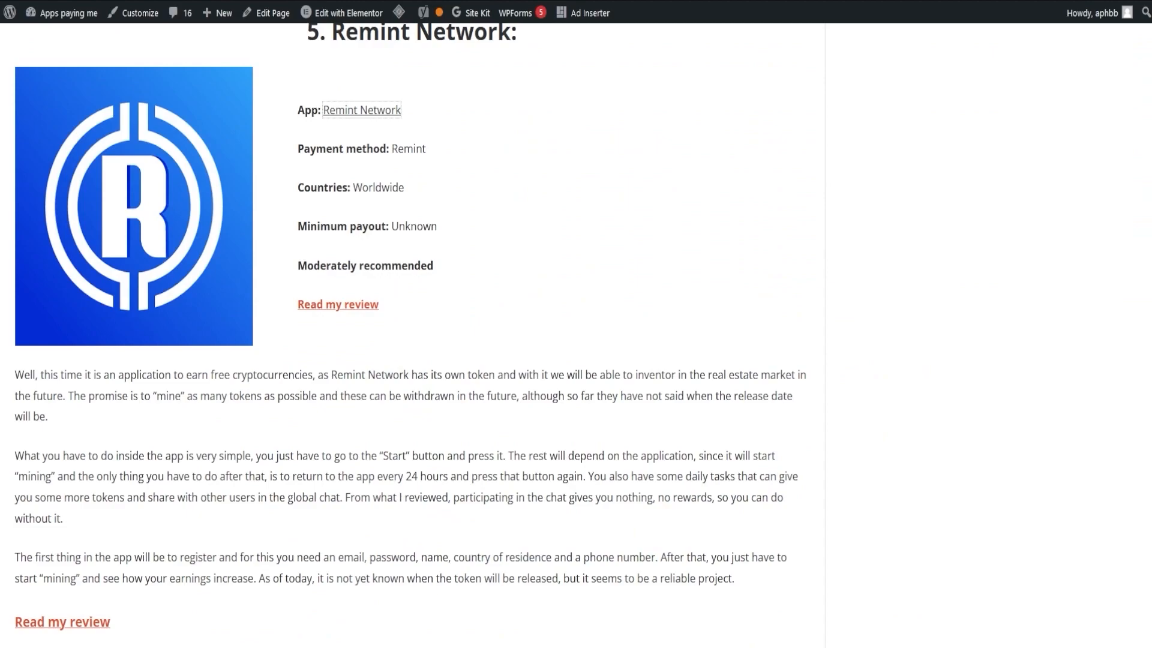
scroll(down, 3)
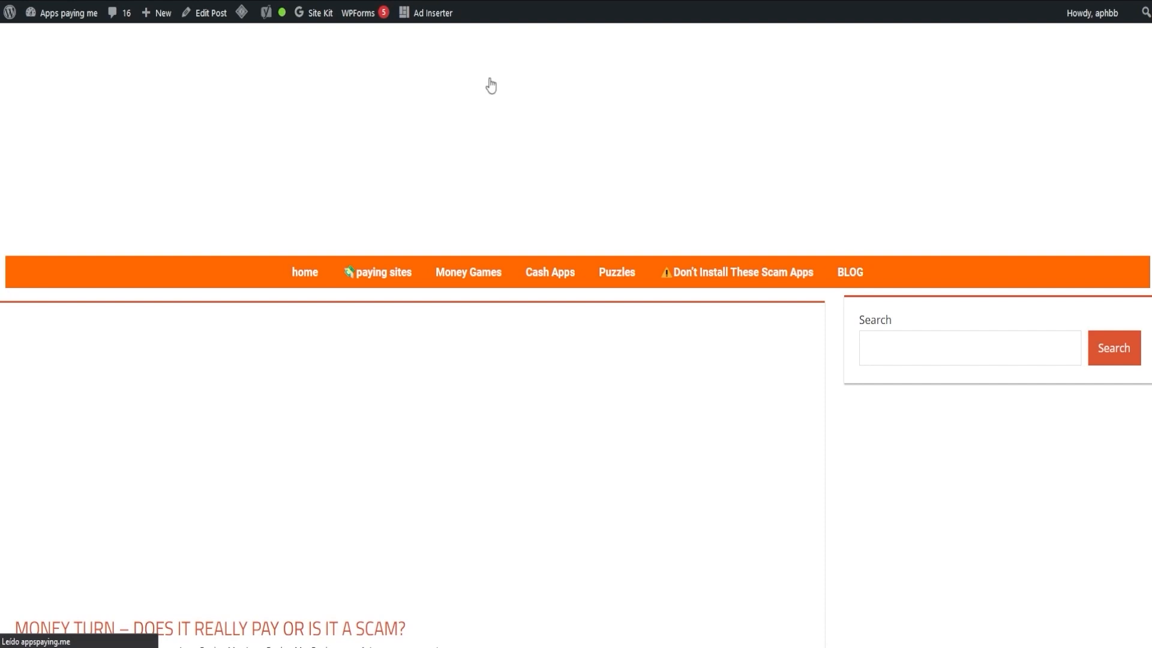
Scroll through the paying-apps list and the Remint mining app review from its top
scroll(down, 3)
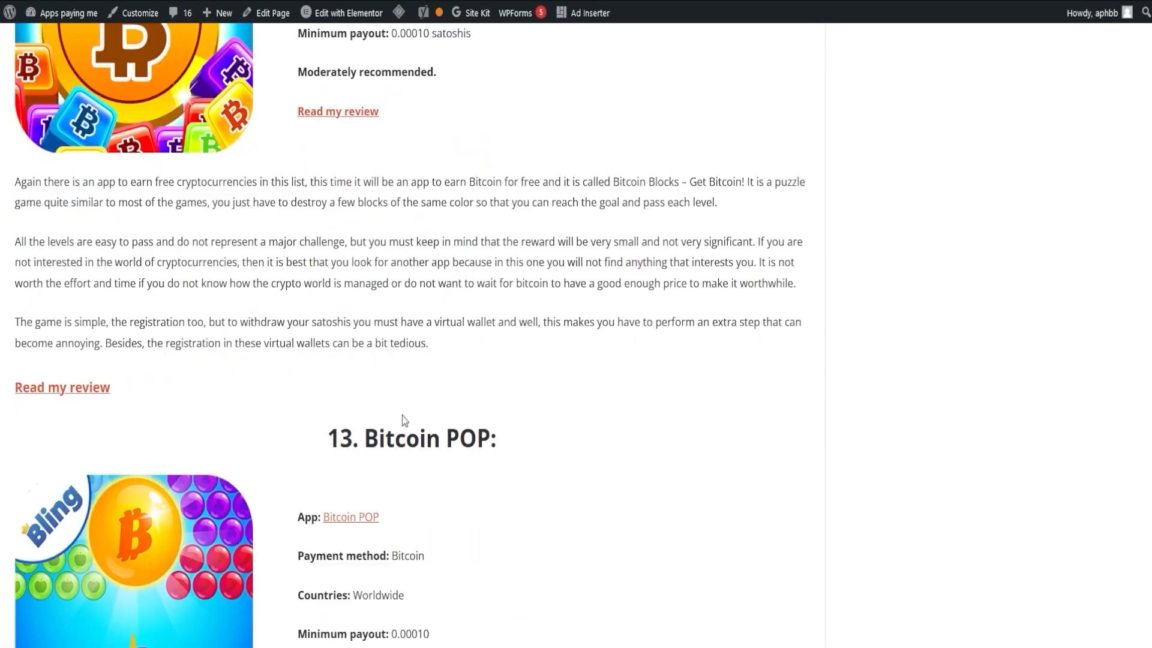
scroll(down, 3)
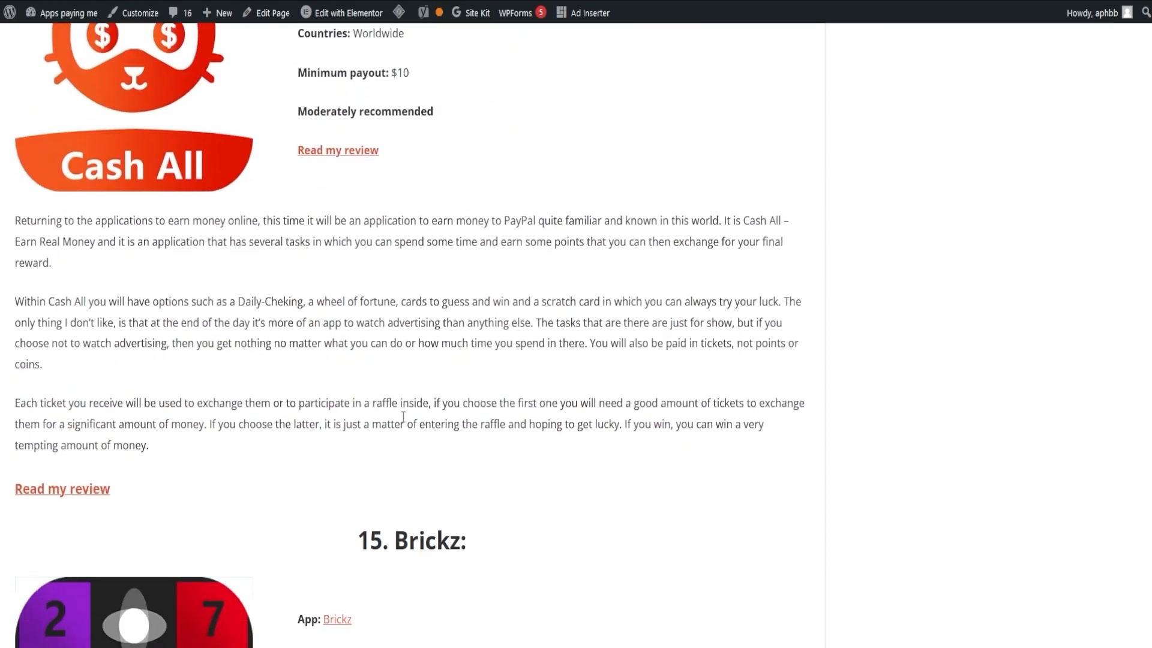
scroll(down, 3)
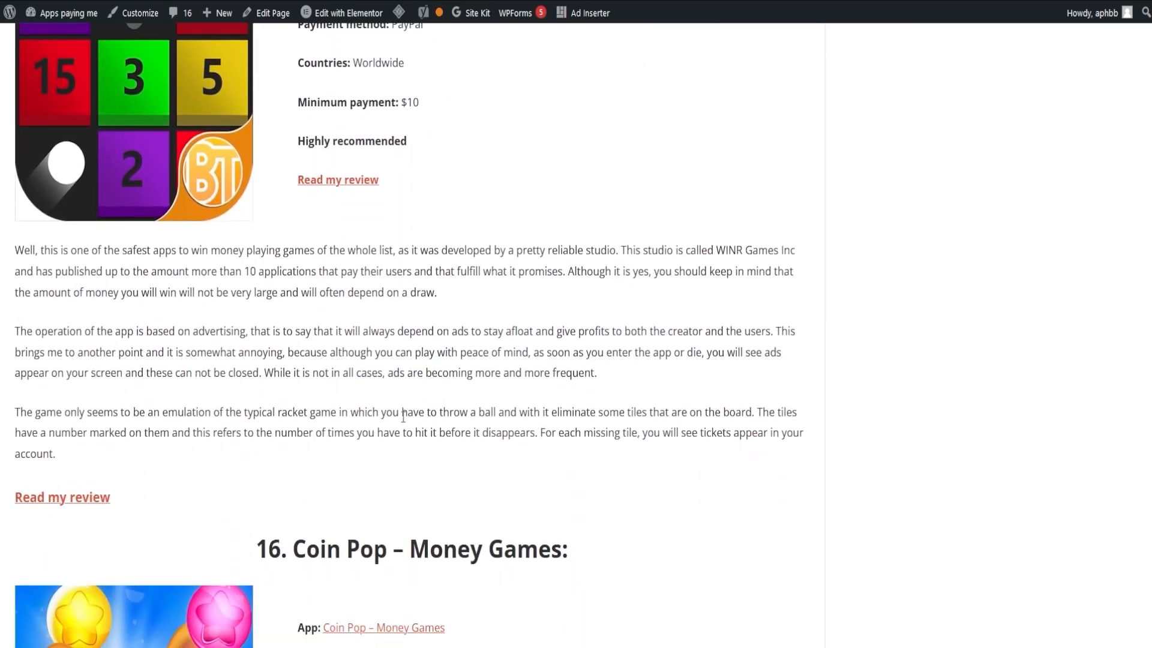
scroll(down, 3)
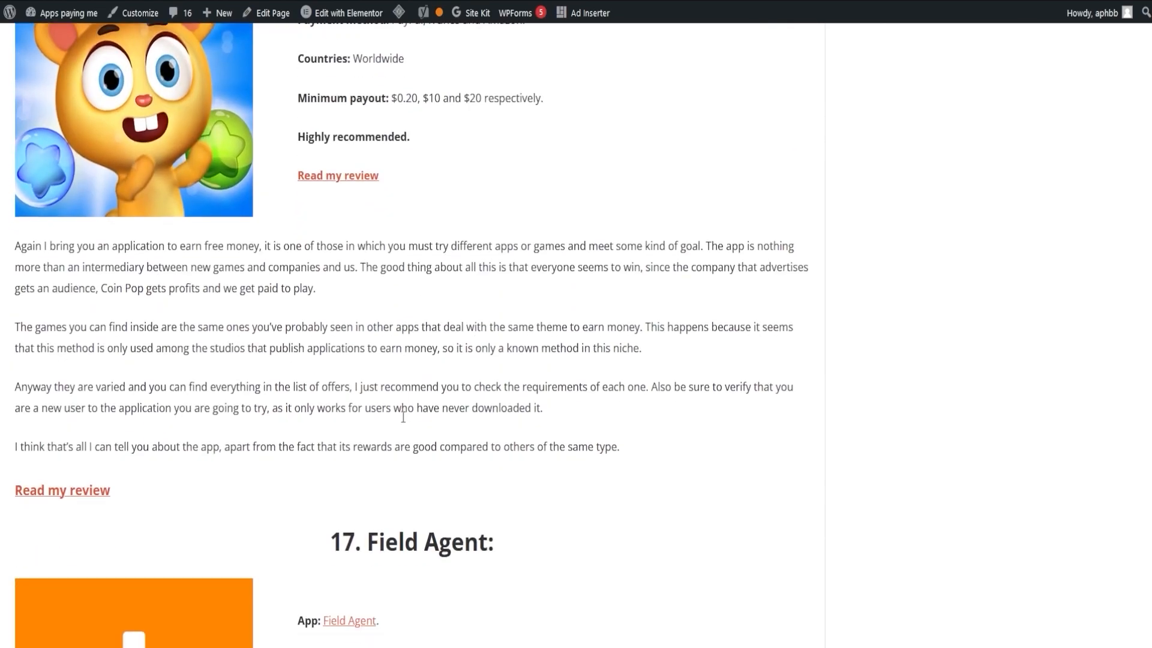
scroll(down, 3)
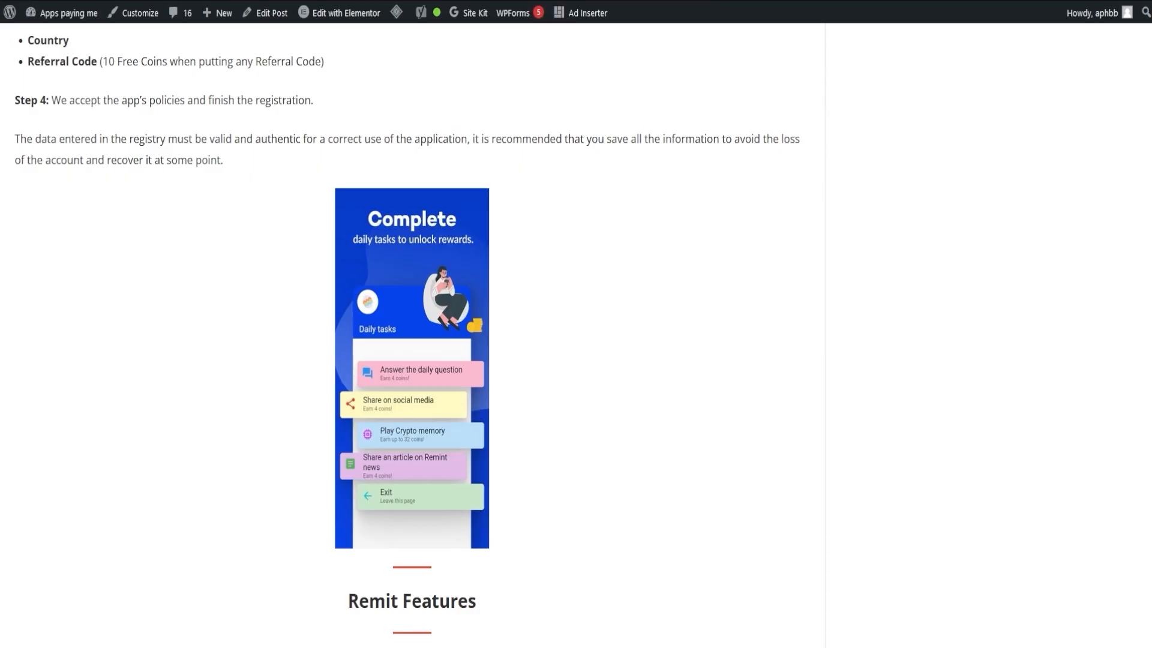
mouse_move(542, 383)
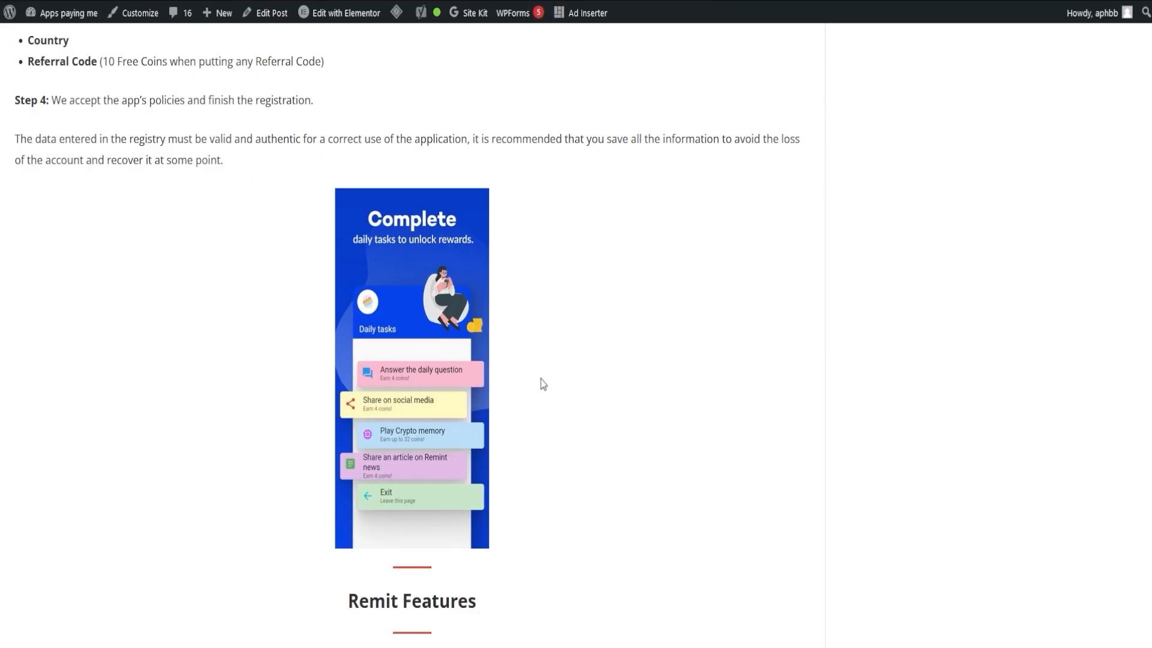
scroll(down, 3)
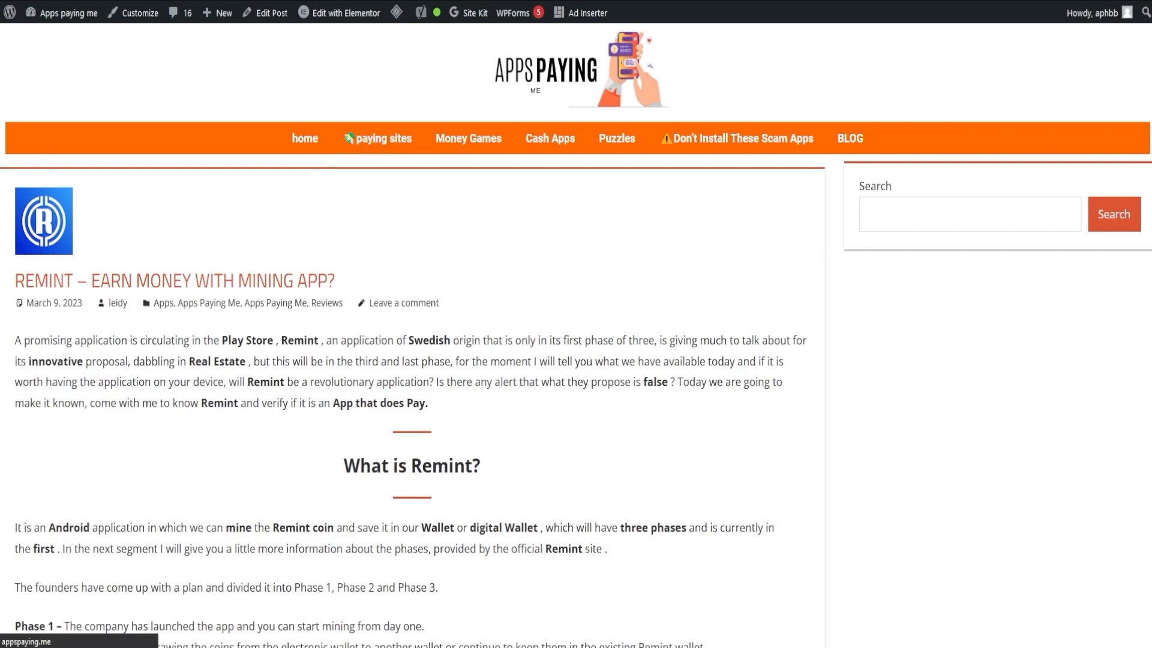
Reopen Paying Sites from the orange menu and scroll down to entry 6, GoNovel
click(377, 137)
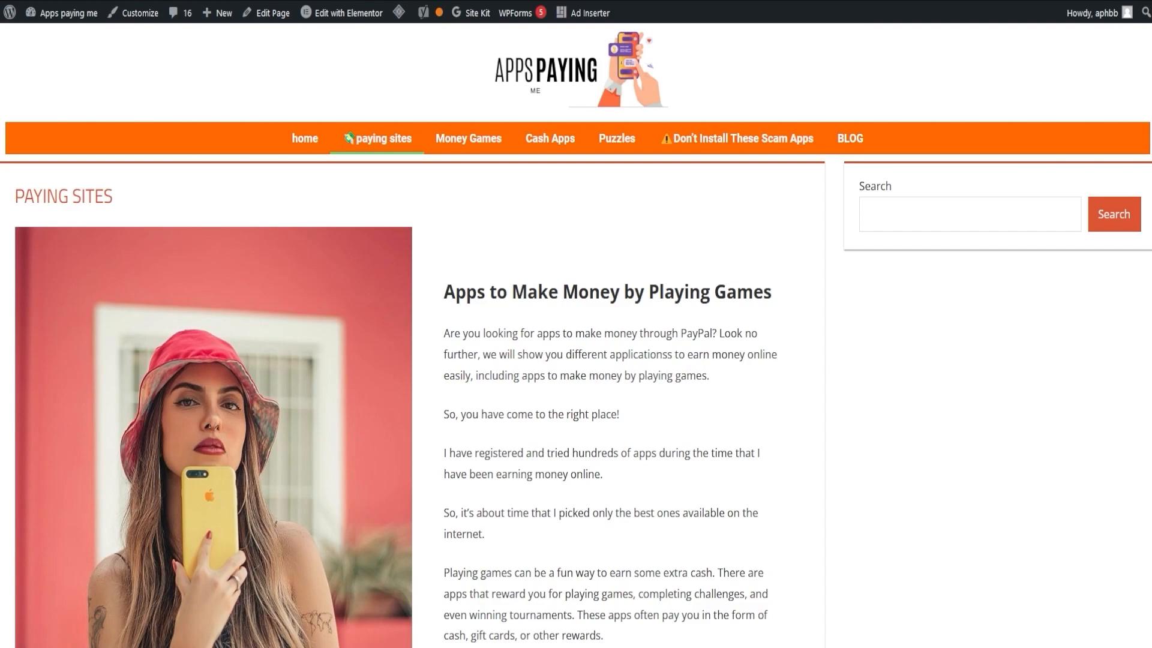
click(475, 13)
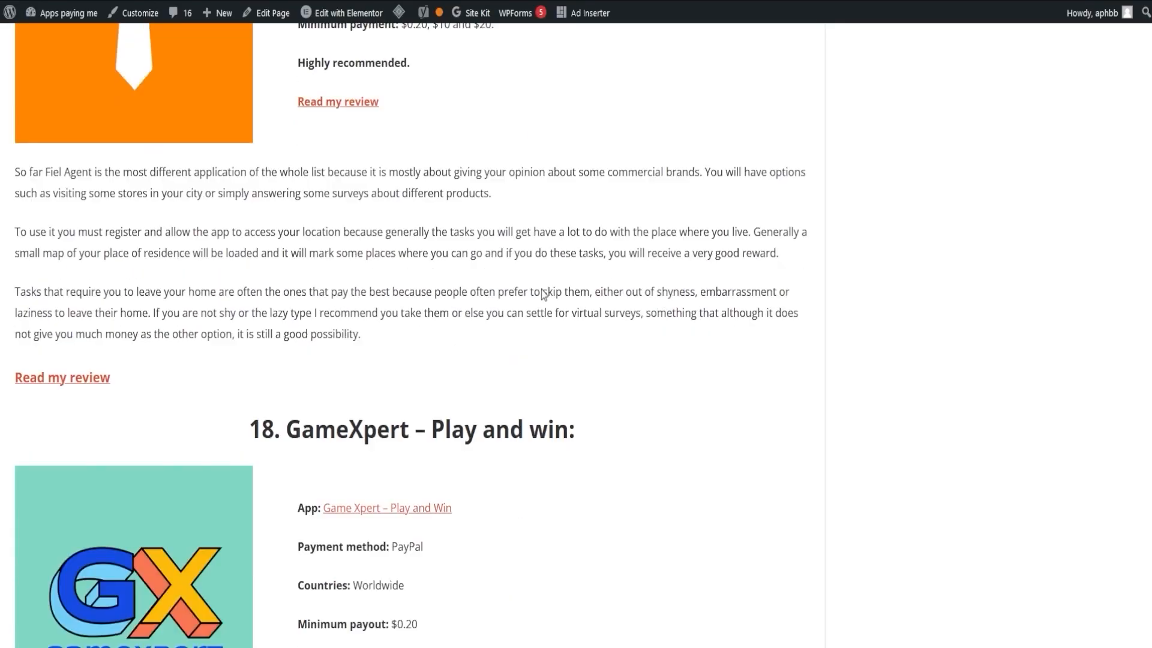
scroll(down, 3)
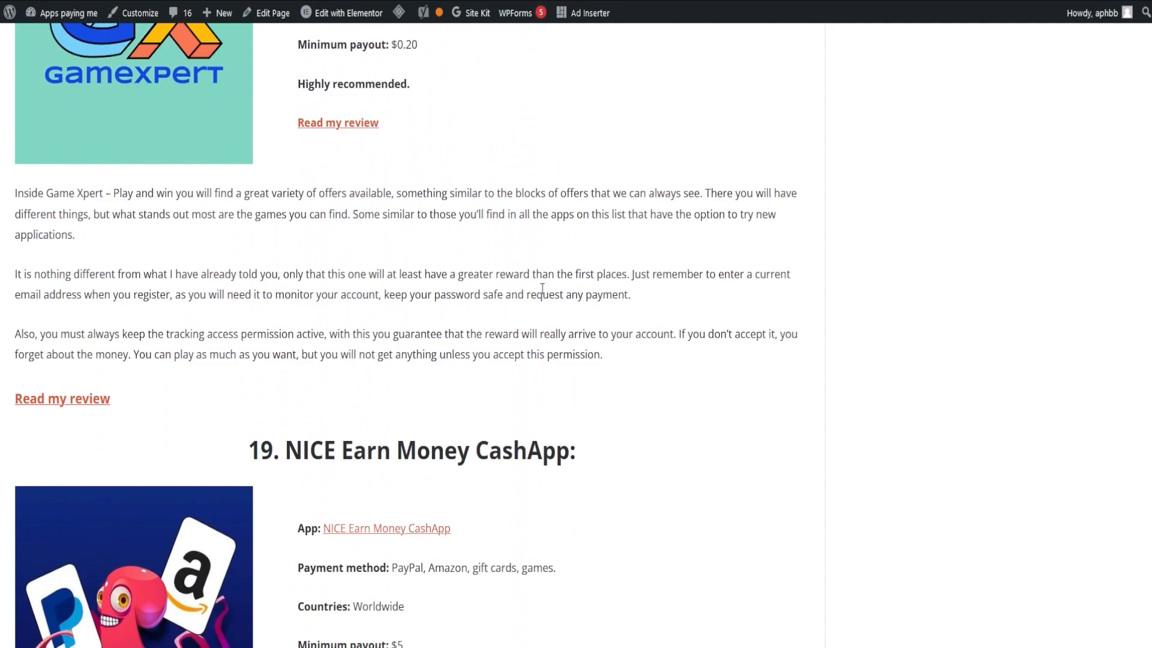
scroll(down, 3)
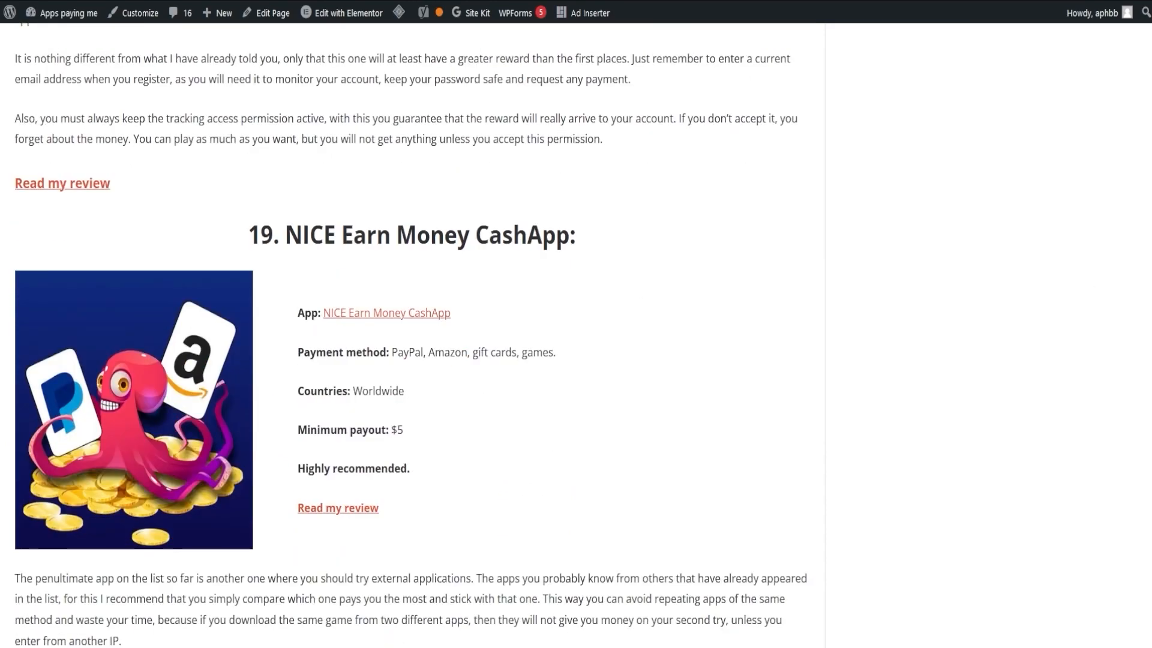
mouse_move(1144, 268)
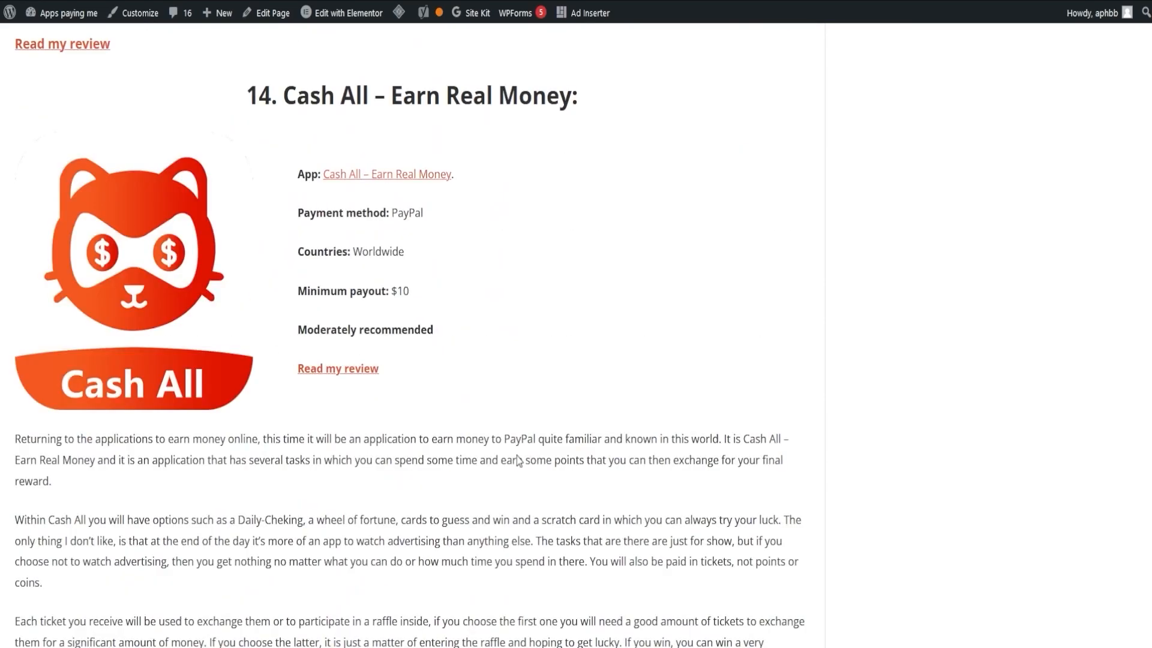
scroll(down, 3)
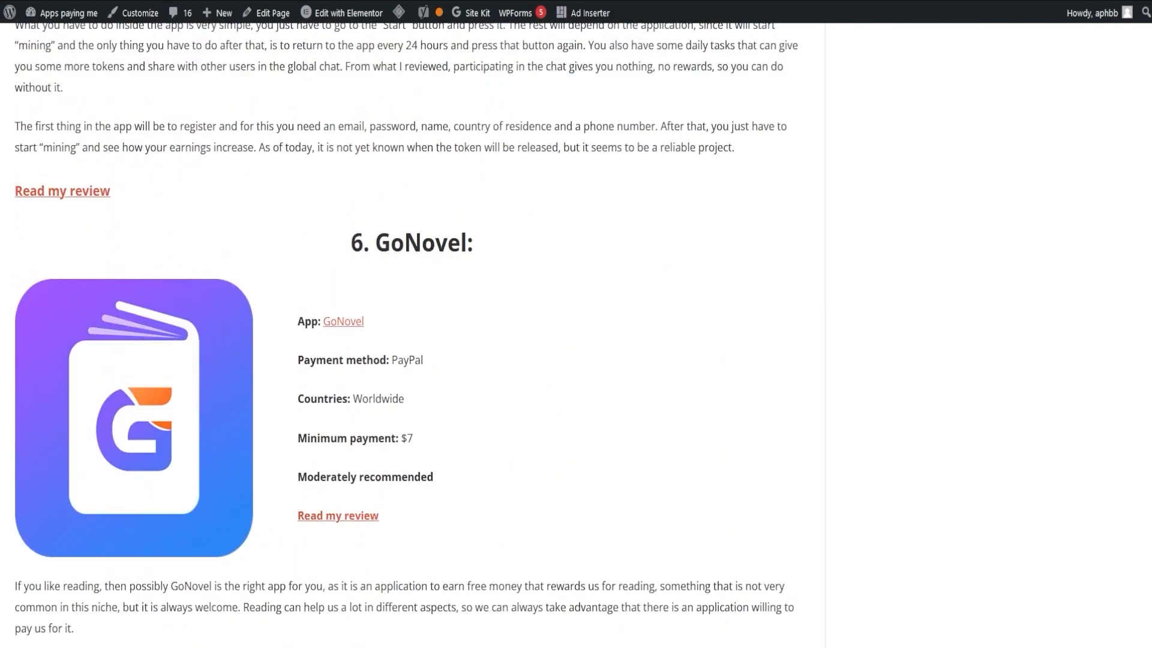
mouse_move(582, 152)
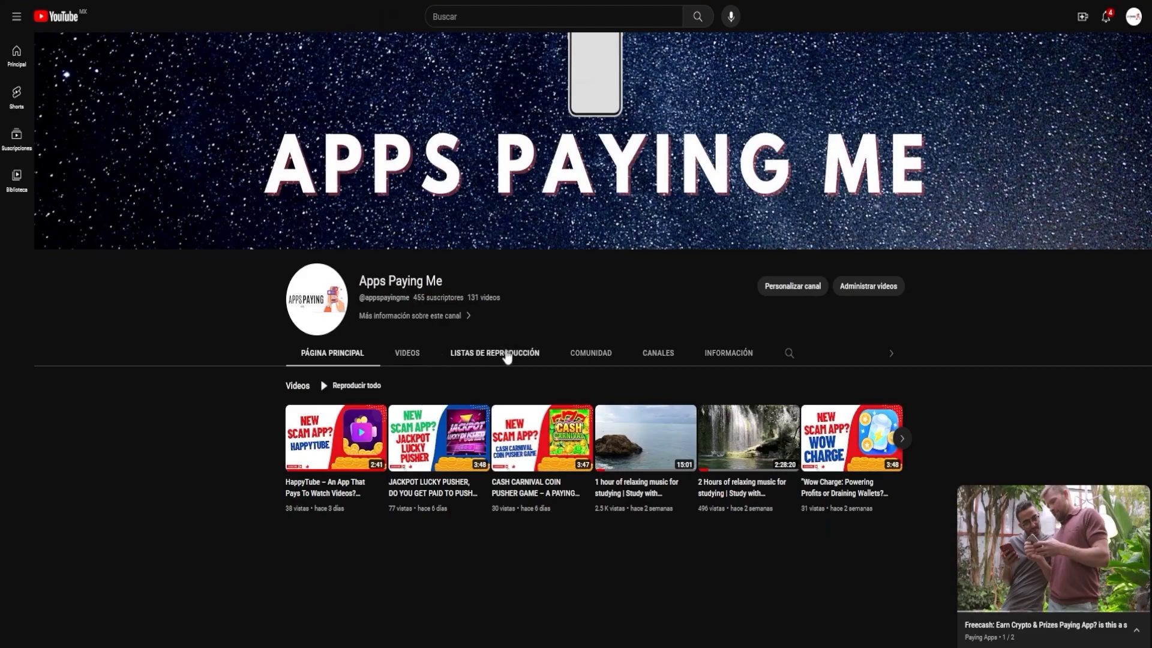
Browse the Apps Paying Me playlists, then list the channel's uploaded videos
click(495, 353)
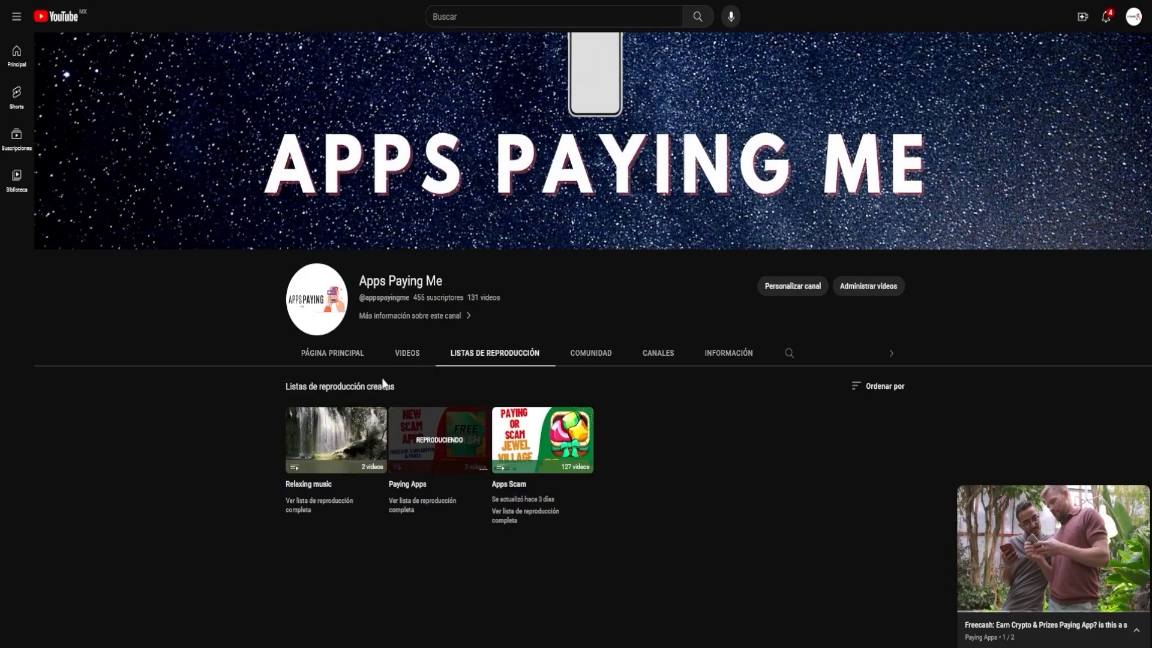
mouse_move(616, 460)
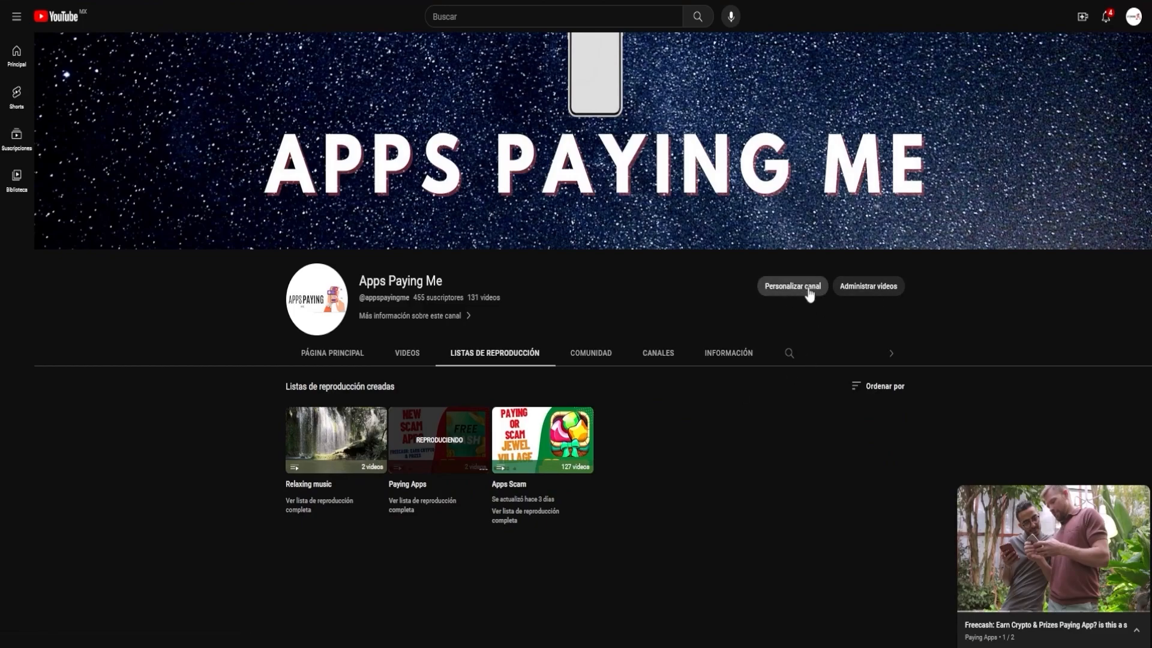
mouse_move(1017, 270)
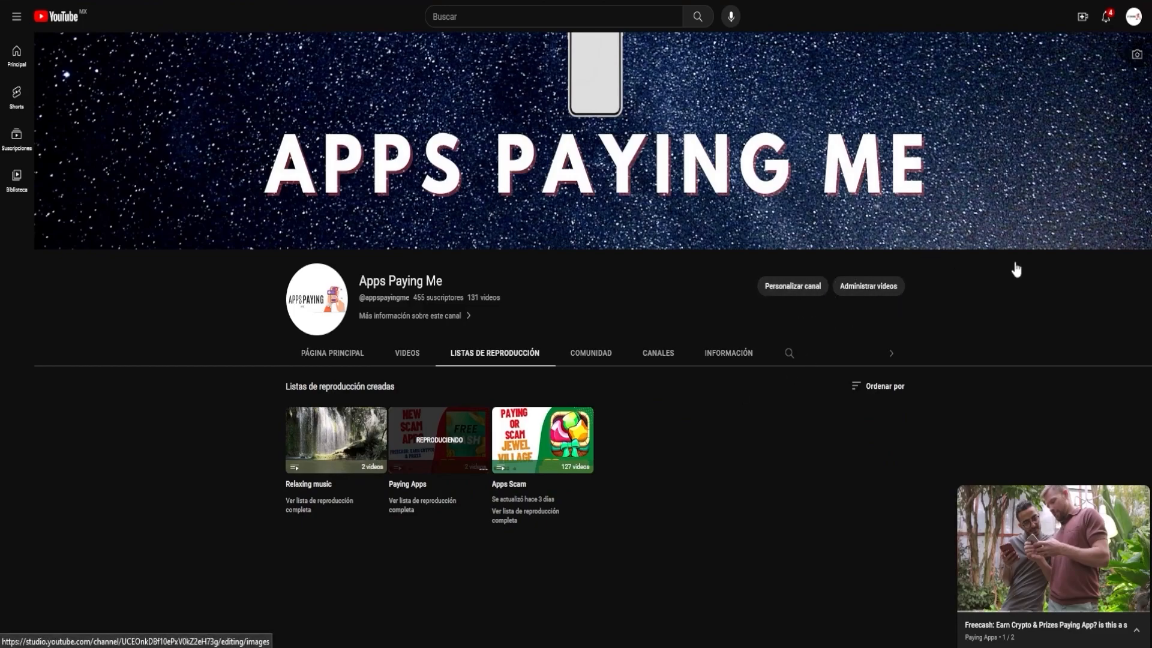
mouse_move(407, 354)
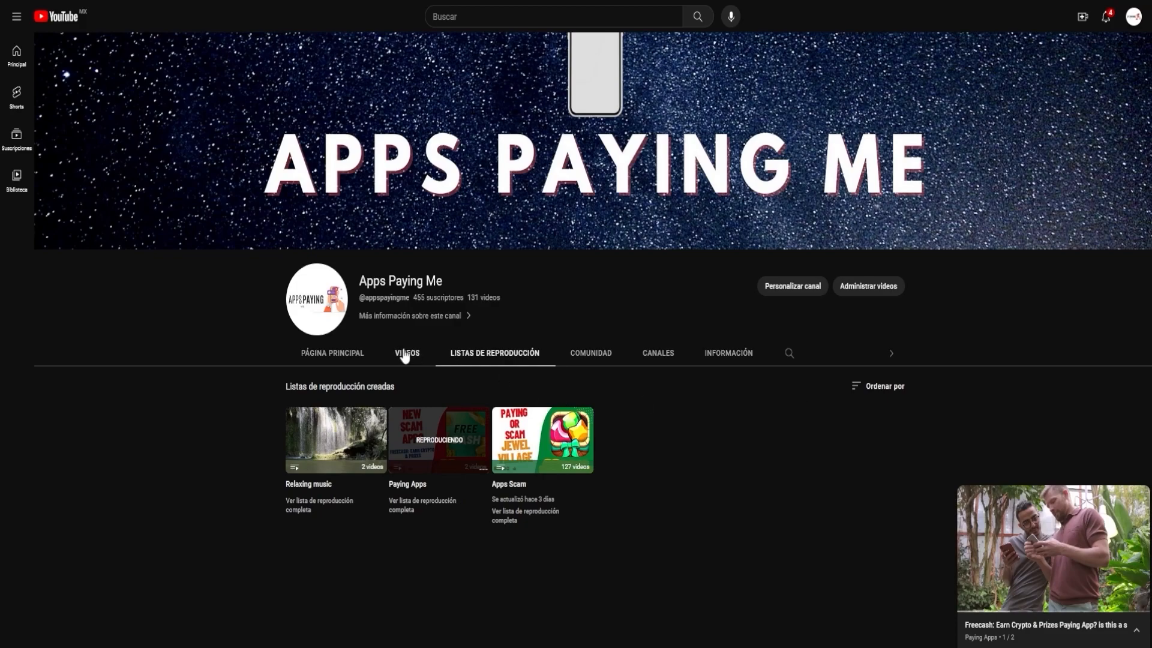
click(406, 353)
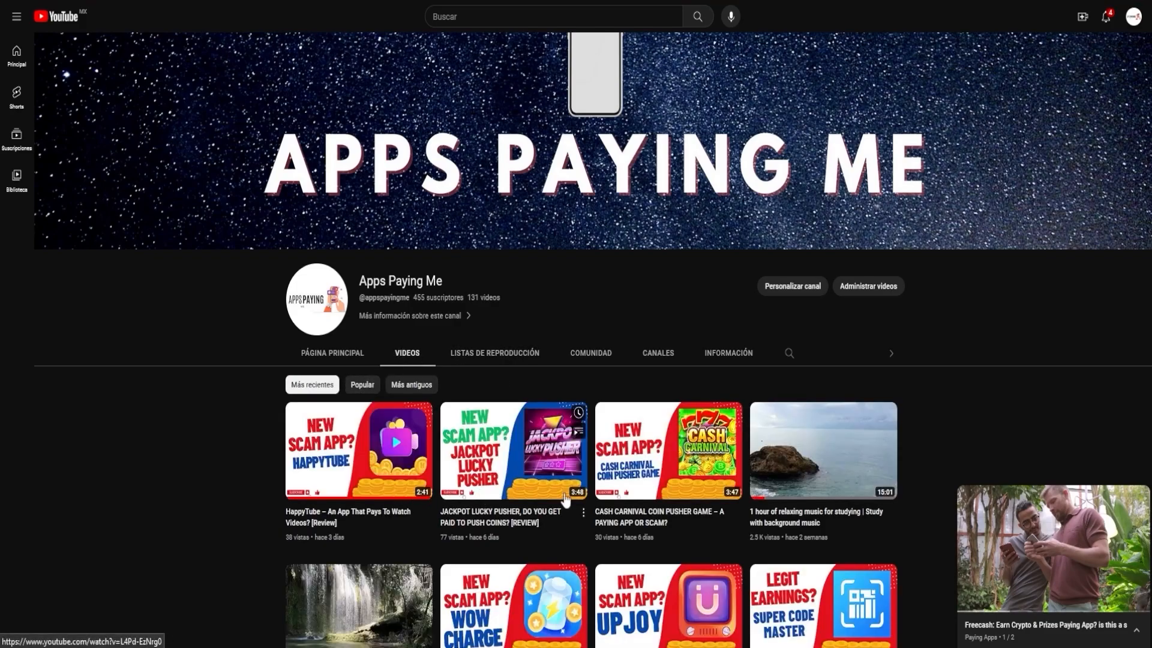
mouse_move(611, 395)
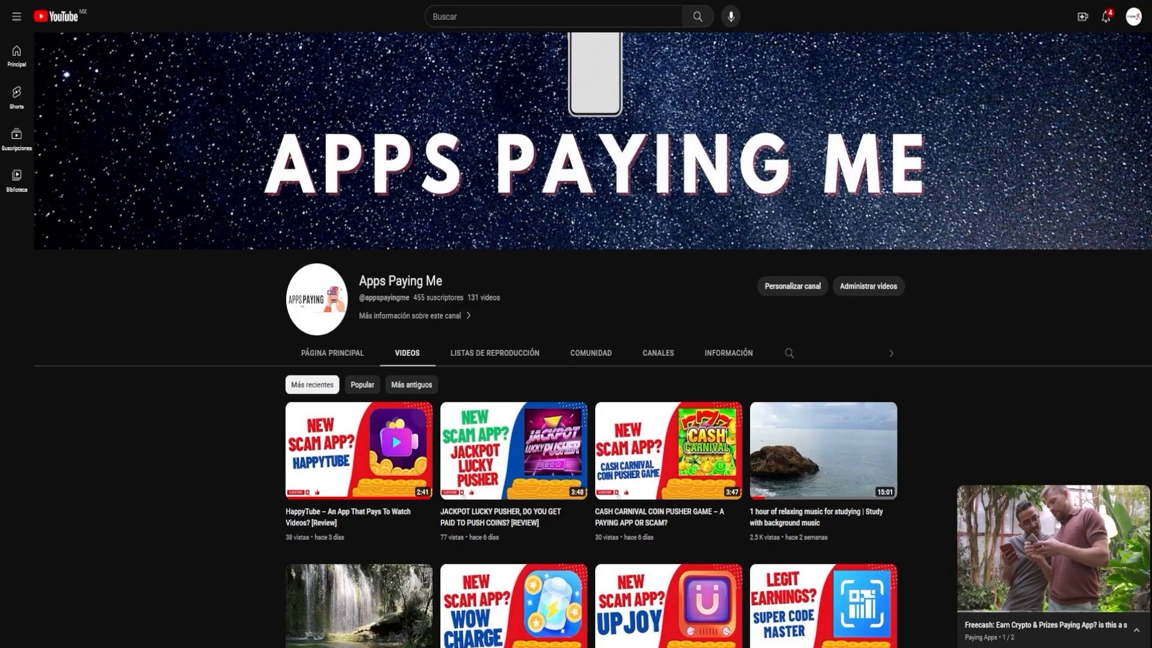
Subscribe to Apps Paying Me, set the bell to all notifications, and scroll the videos
click(867, 286)
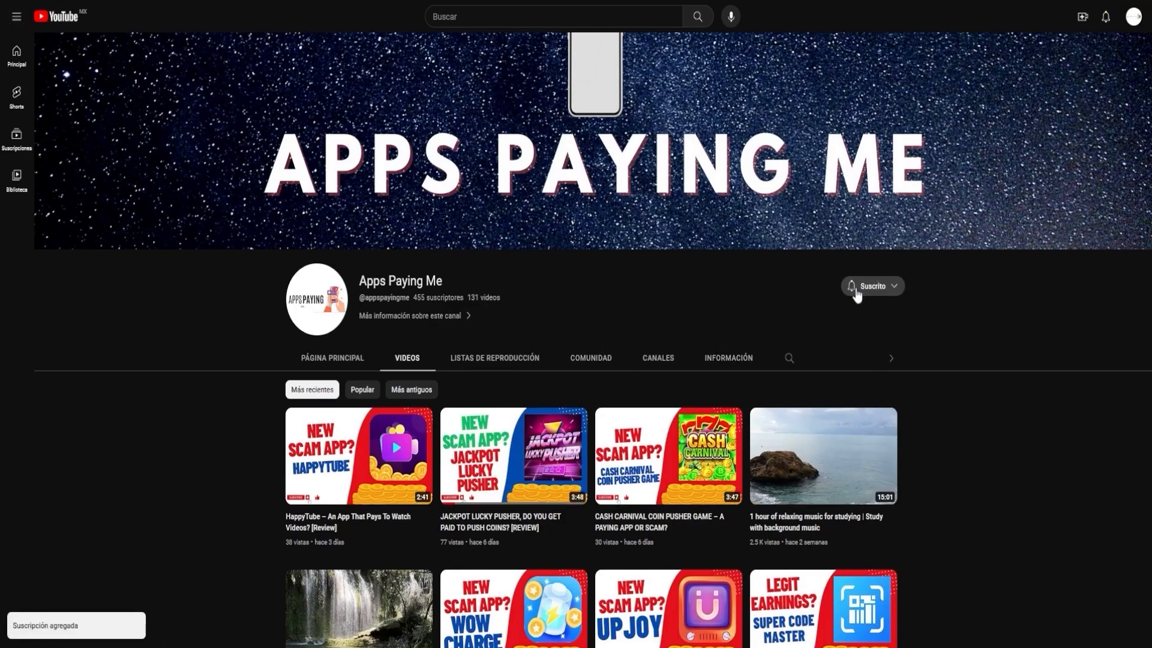
mouse_move(736, 288)
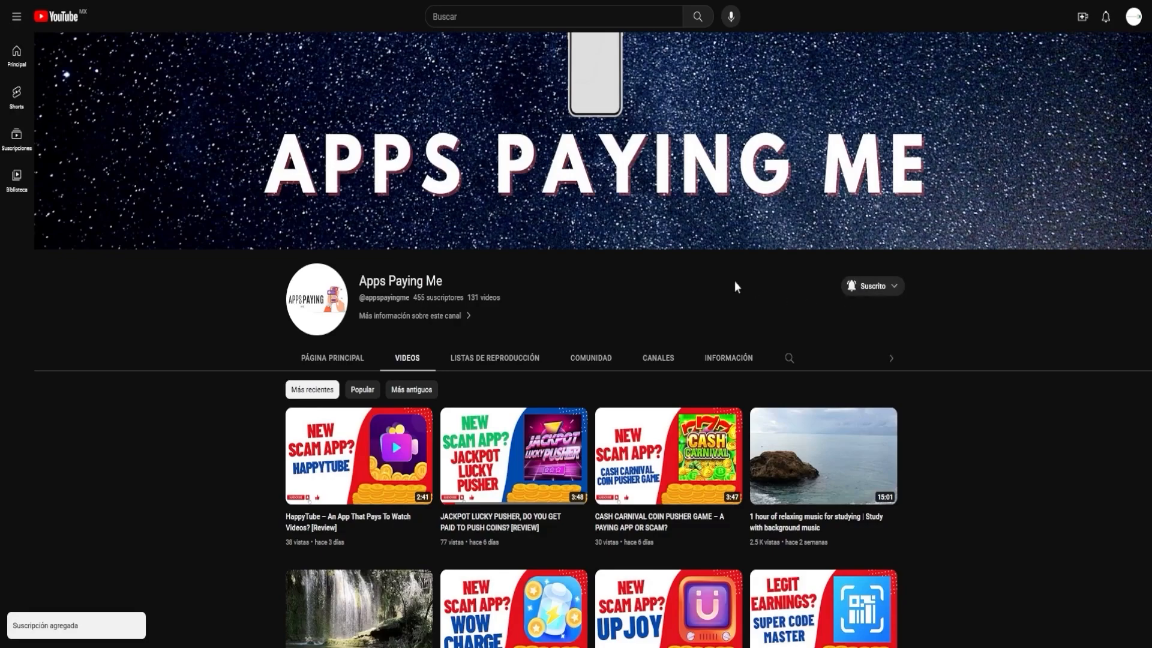
click(871, 291)
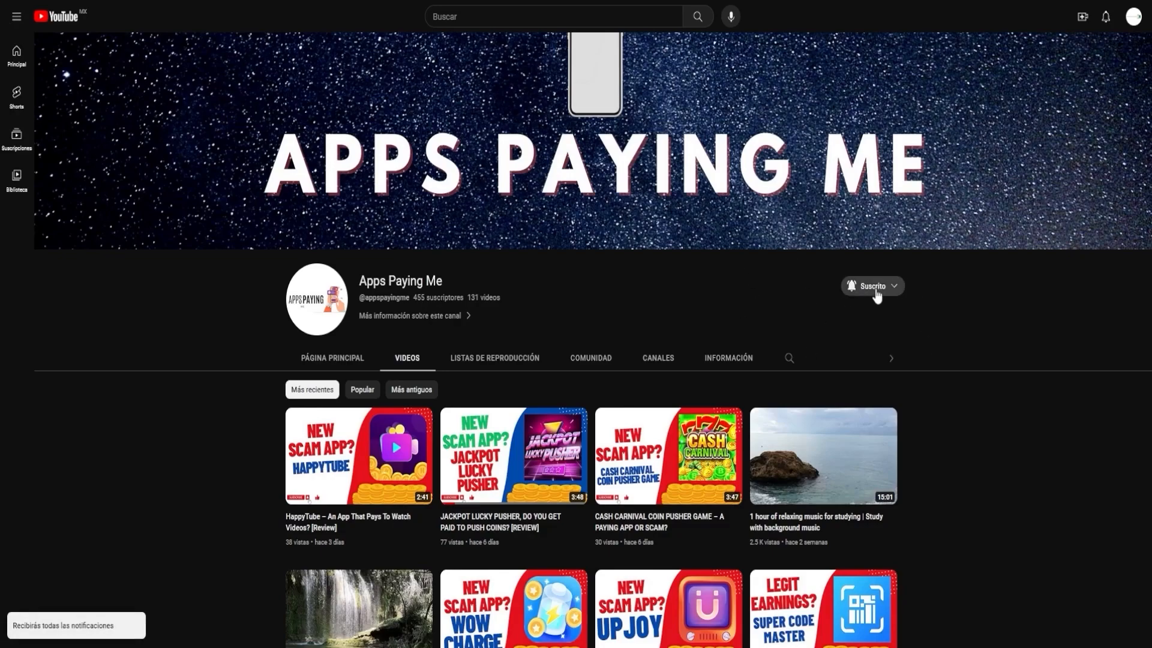
mouse_move(545, 336)
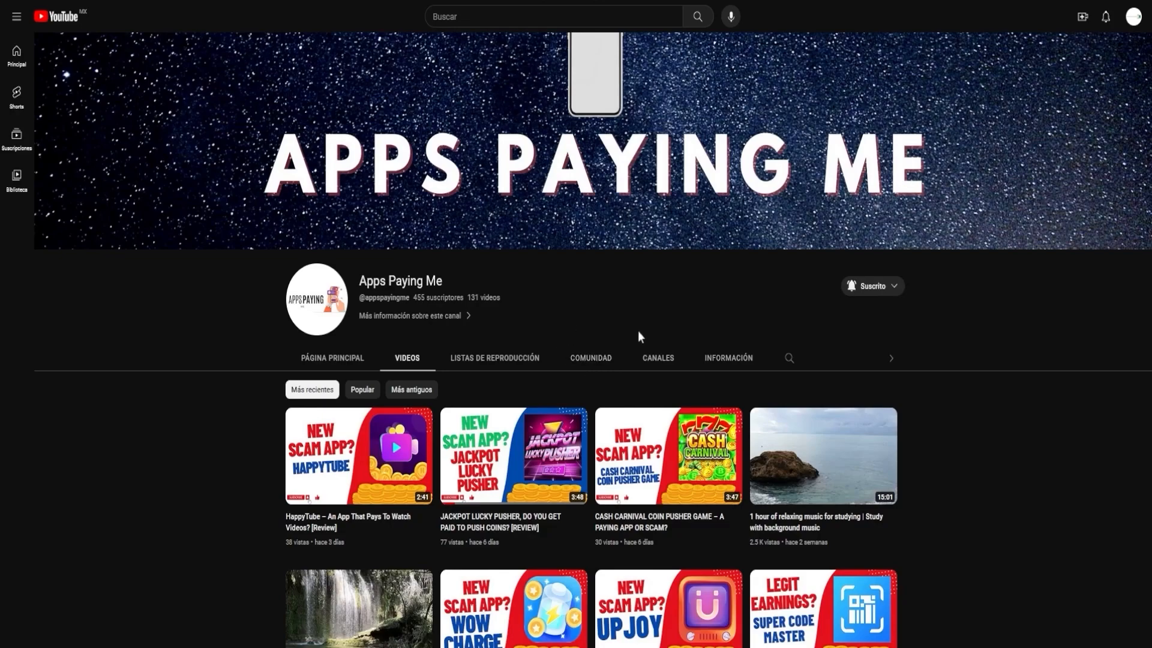
scroll(down, 3)
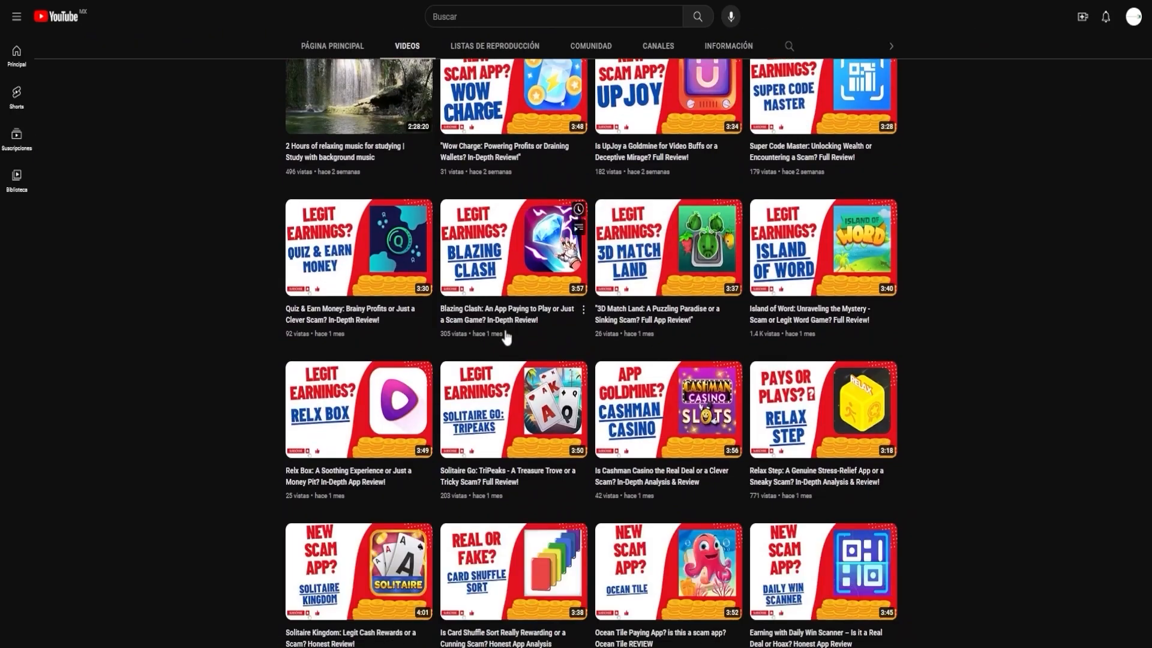
scroll(down, 3)
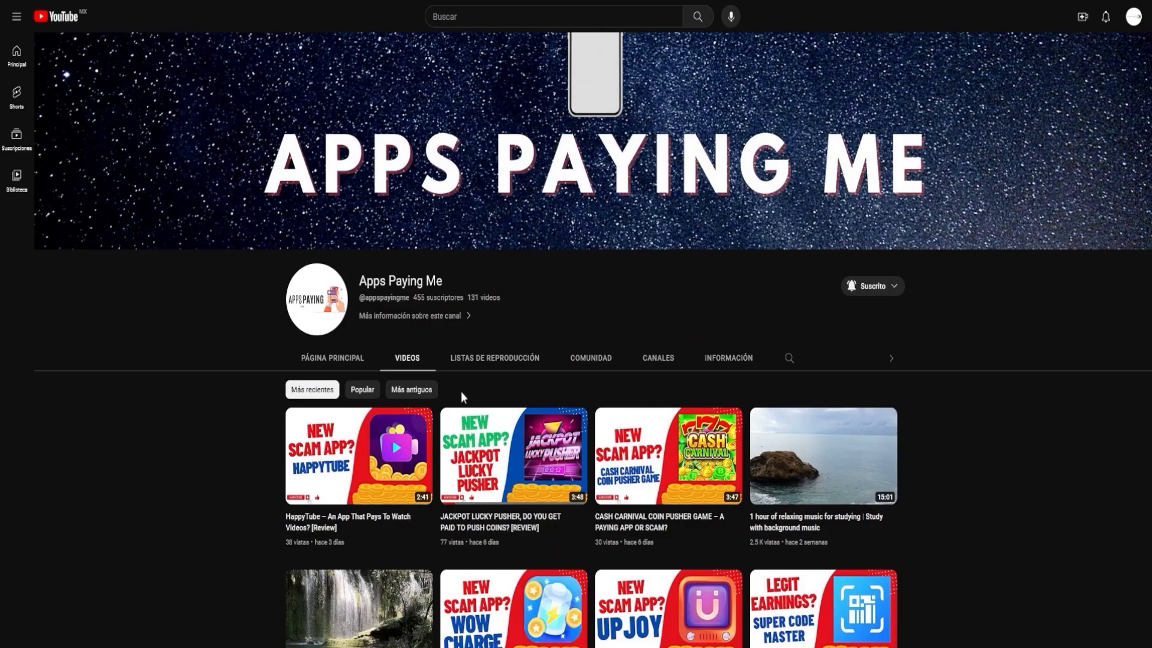
mouse_move(214, 477)
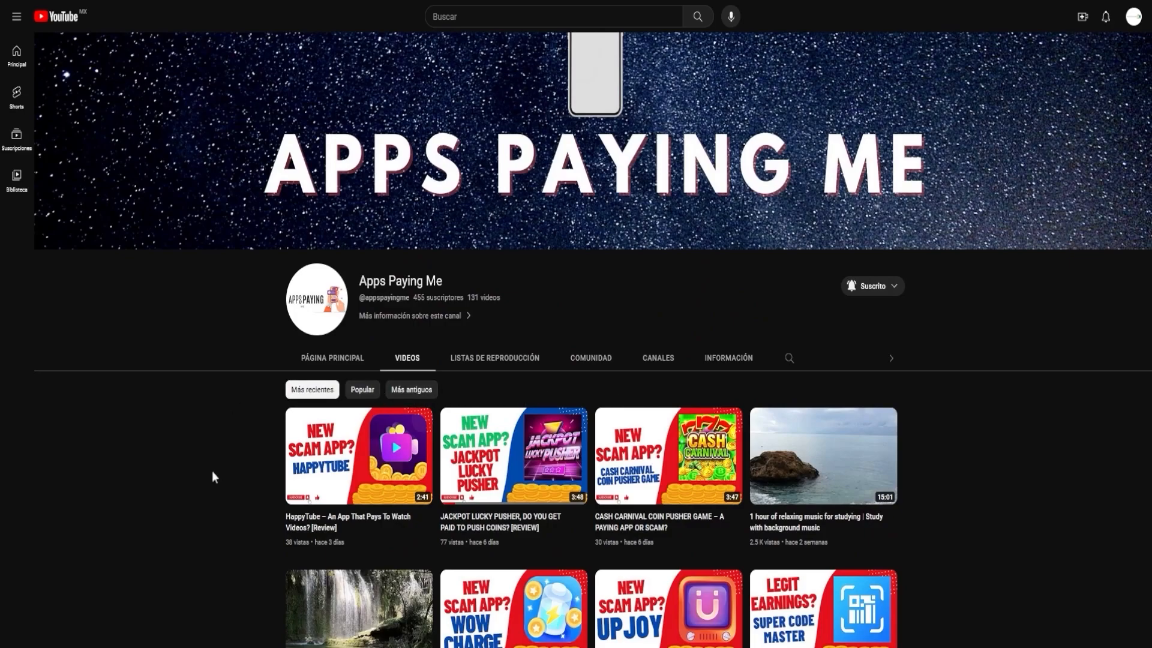
mouse_move(950, 354)
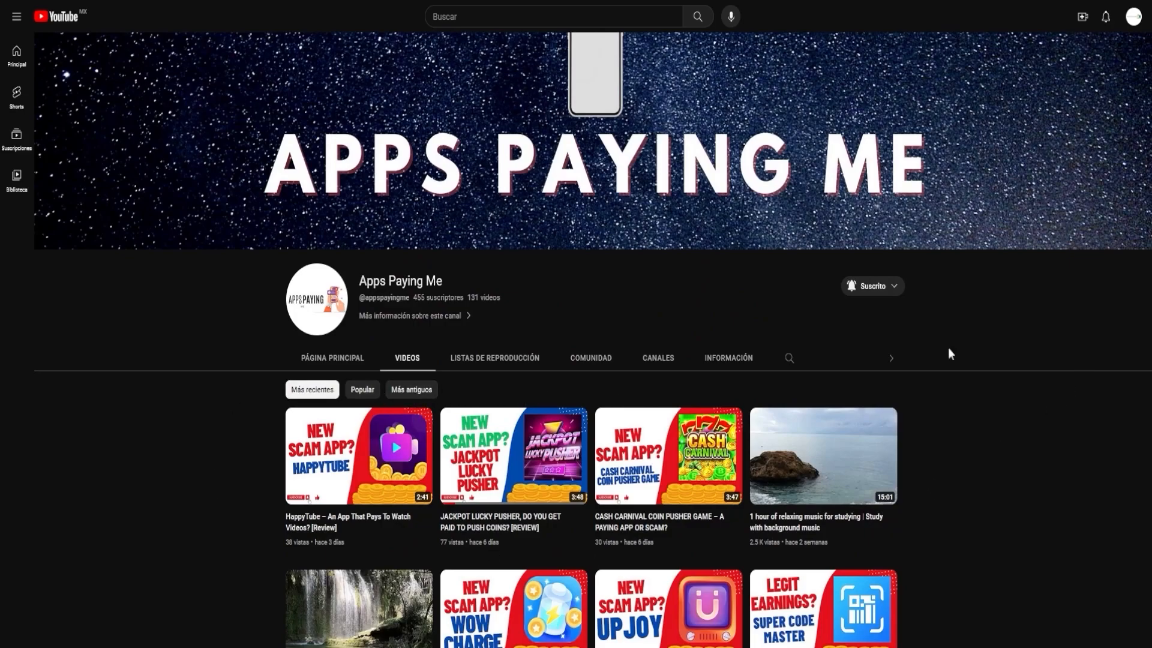